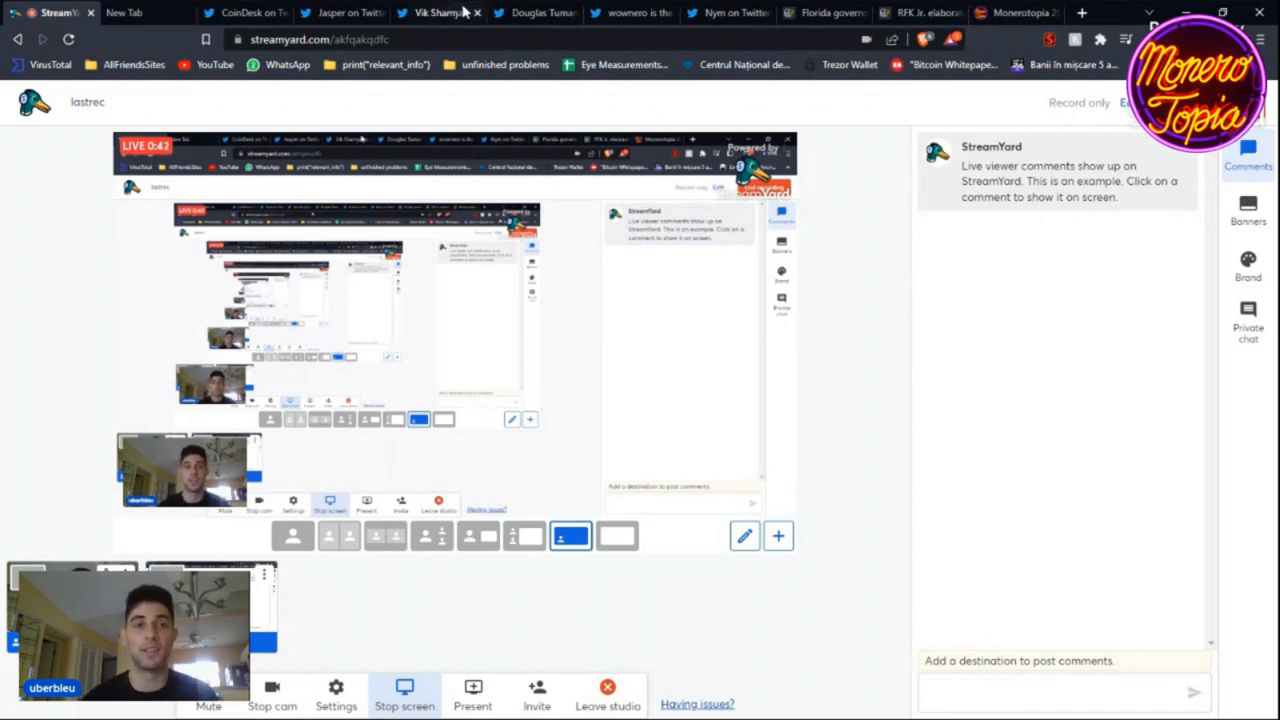
Step: Switch to the CoinDesk tweet quoting Rep. Brad Sherman on crypto
click(245, 12)
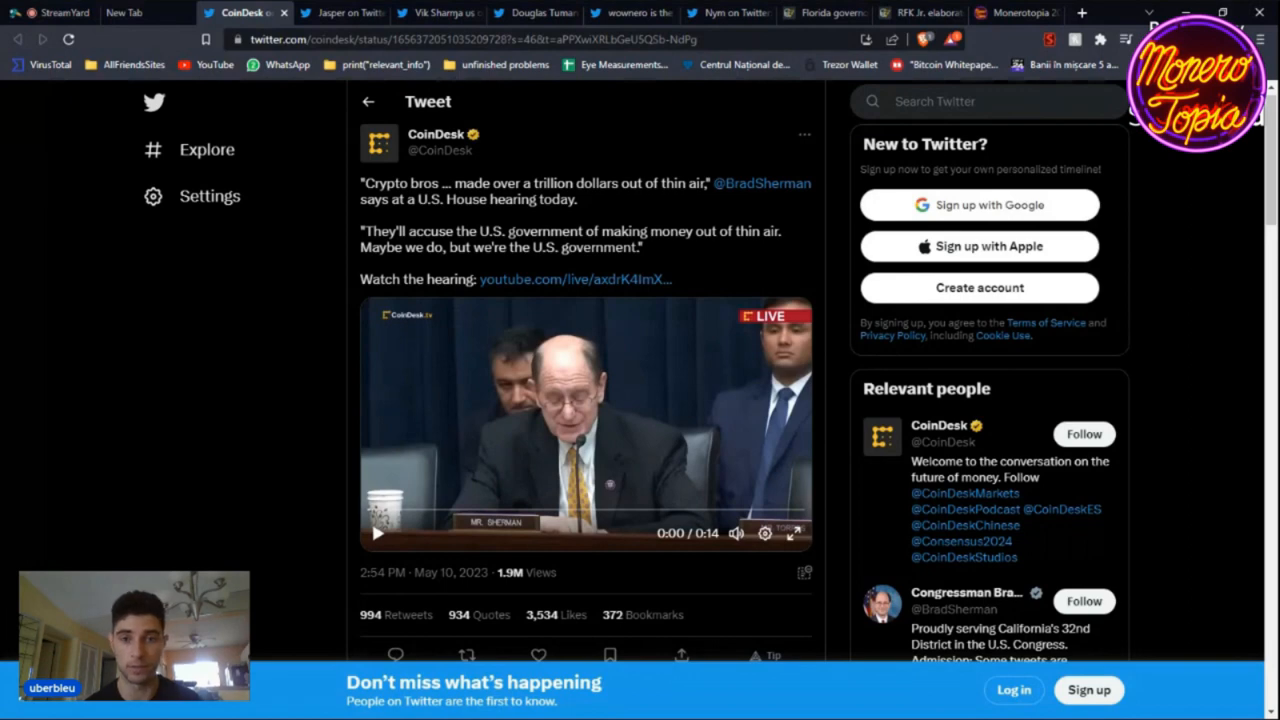
mouse_move(196, 515)
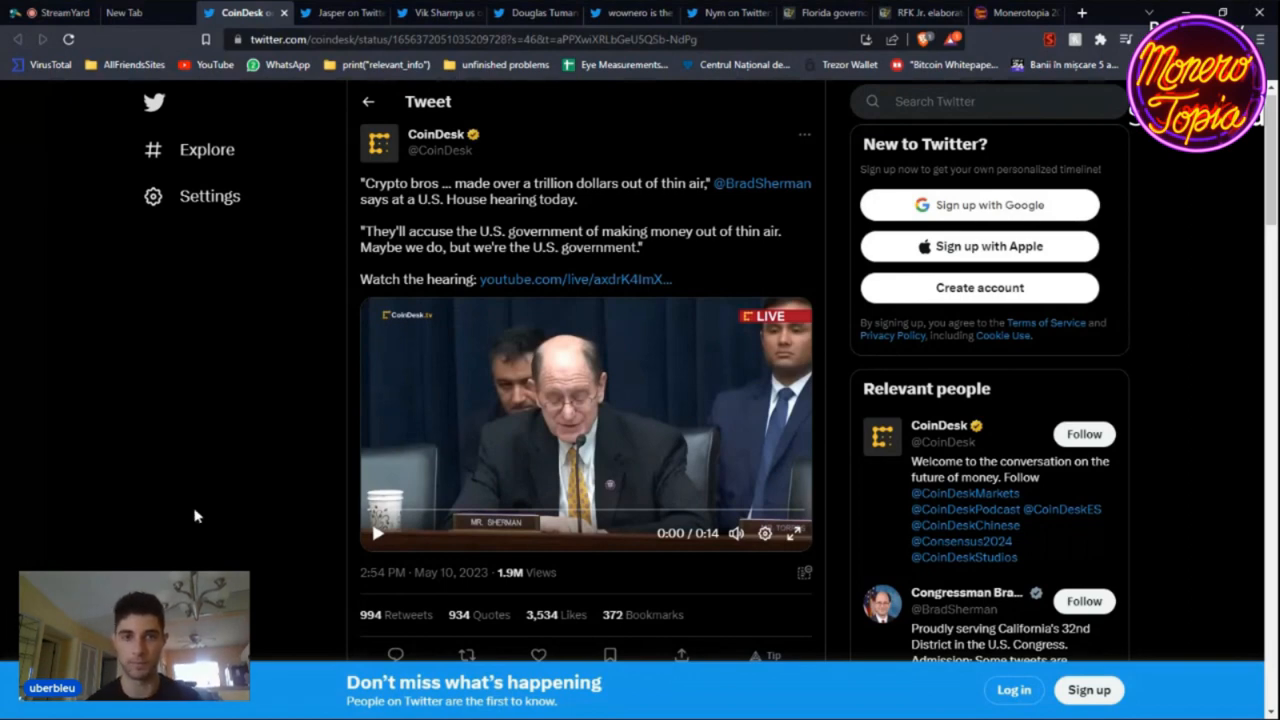
Step: Play the Brad Sherman House hearing clip embedded in the CoinDesk tweet
drag(362, 231, 640, 247)
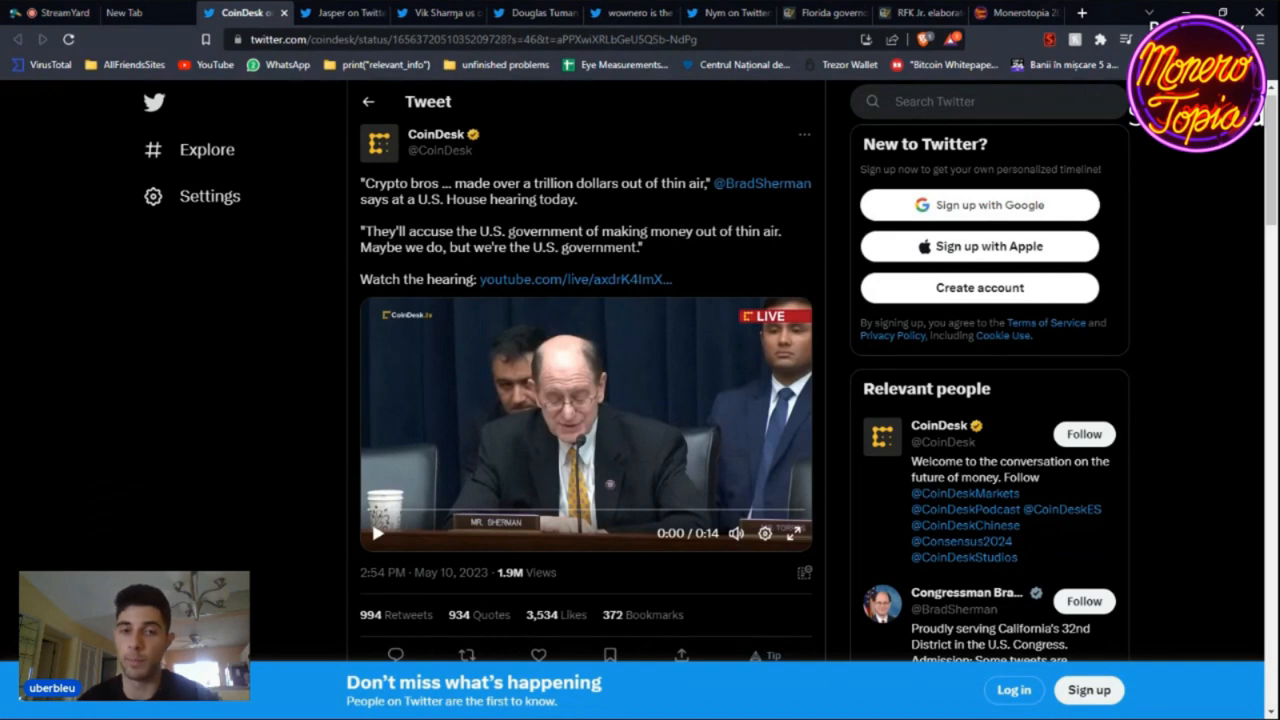
mouse_move(685, 473)
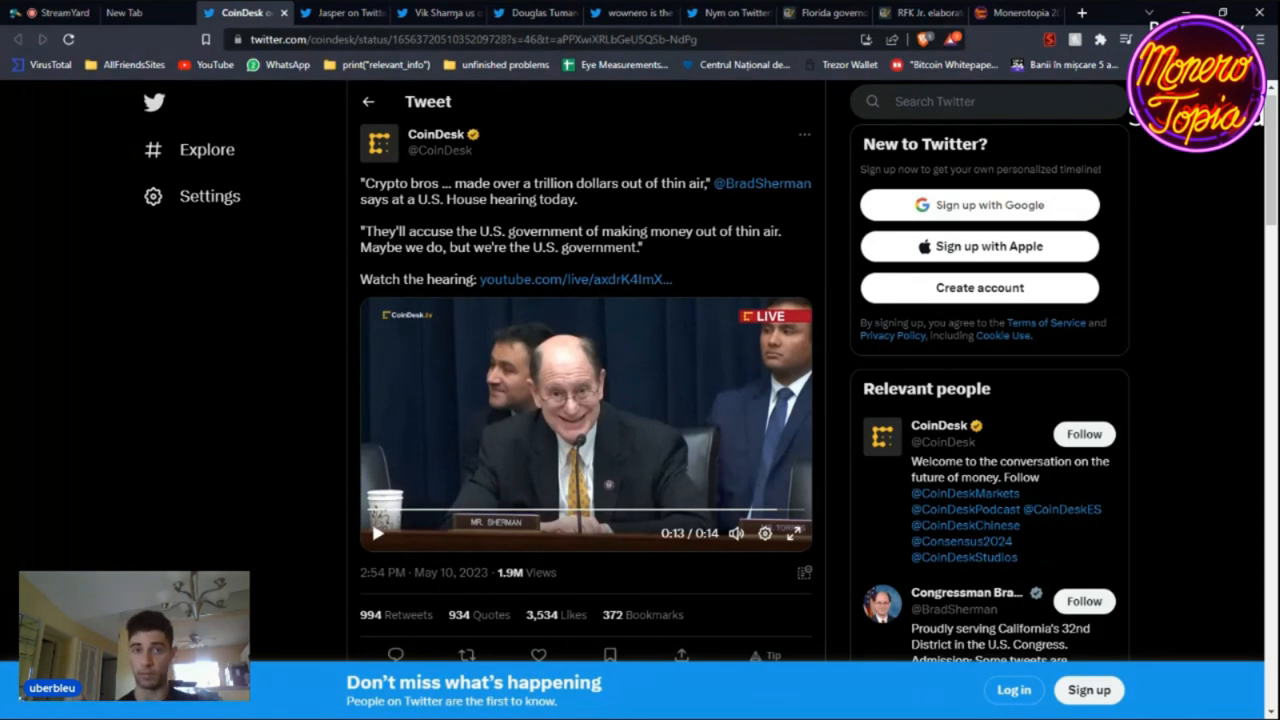
Step: Show Jasper's Monero transactions-per-block chart marking Monerotopia 2023
click(345, 13)
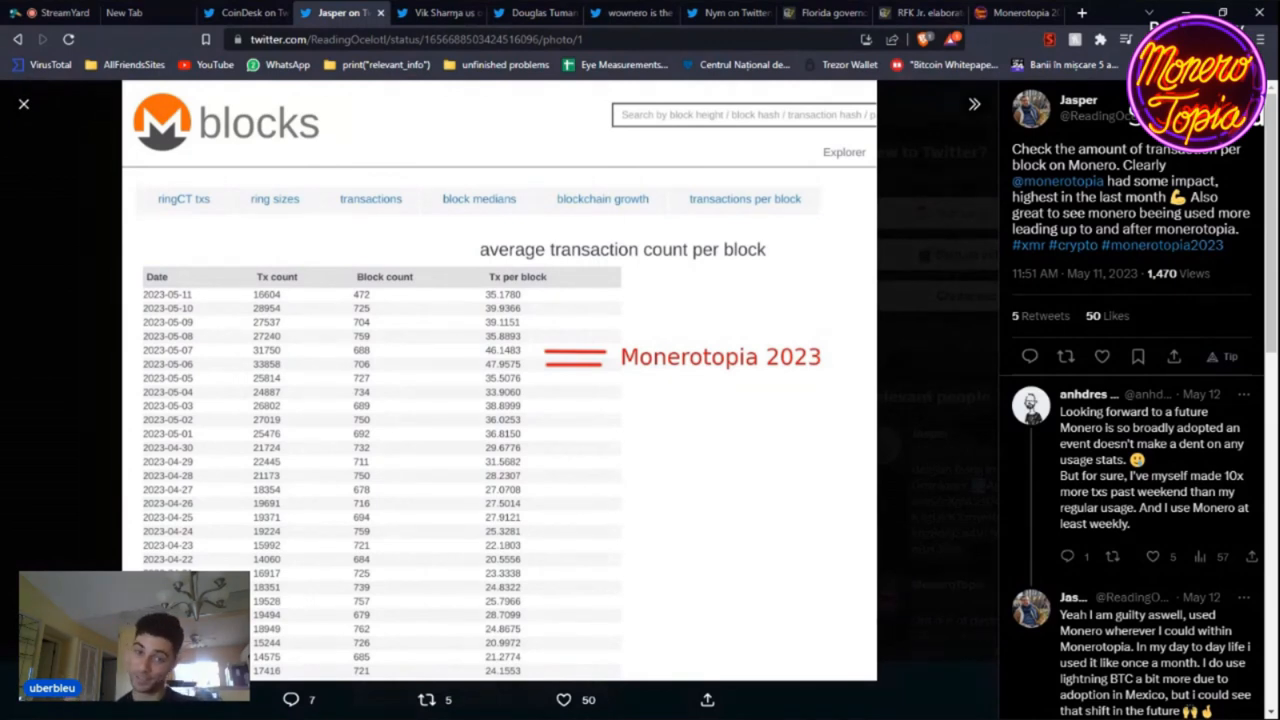
mouse_move(28, 270)
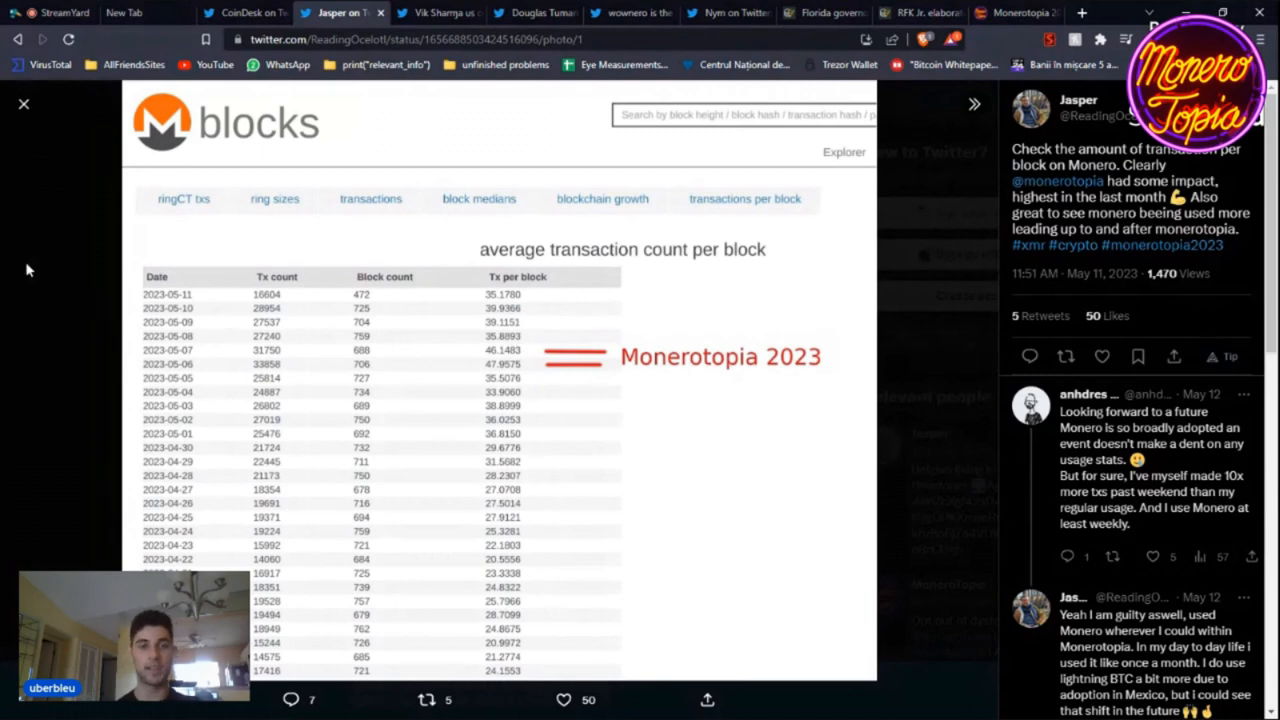
mouse_move(110, 283)
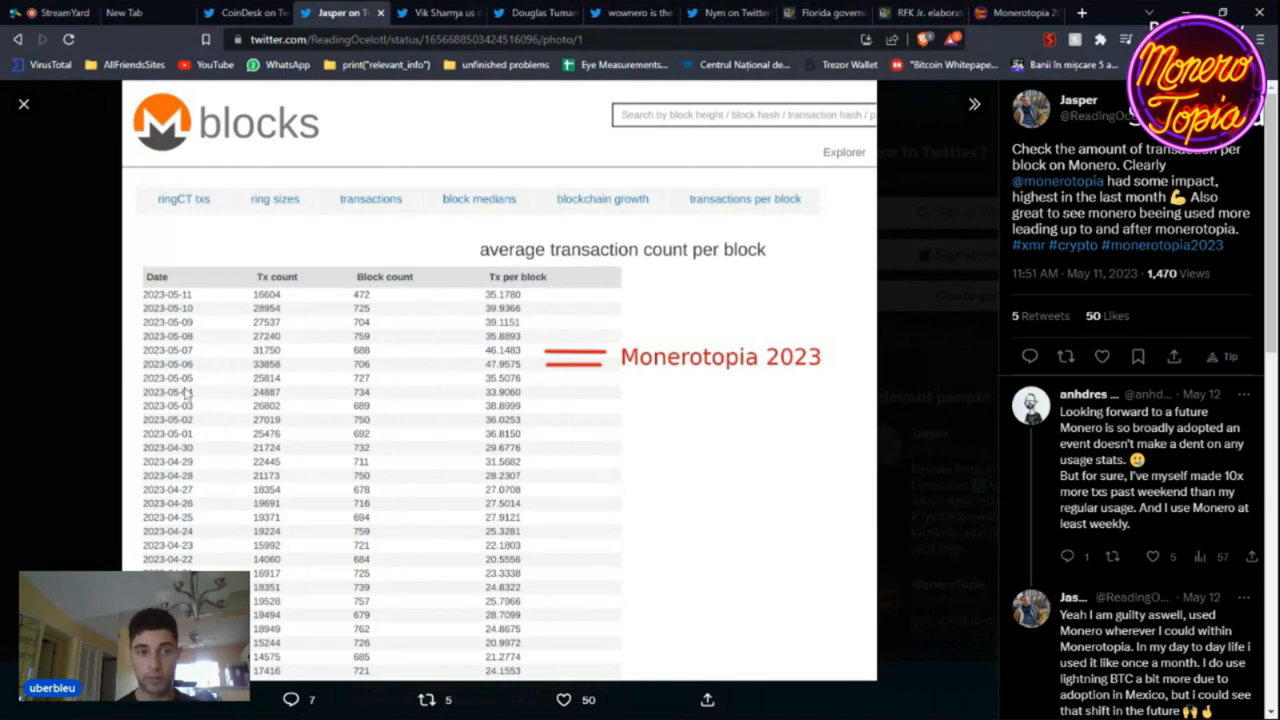
mouse_move(195, 410)
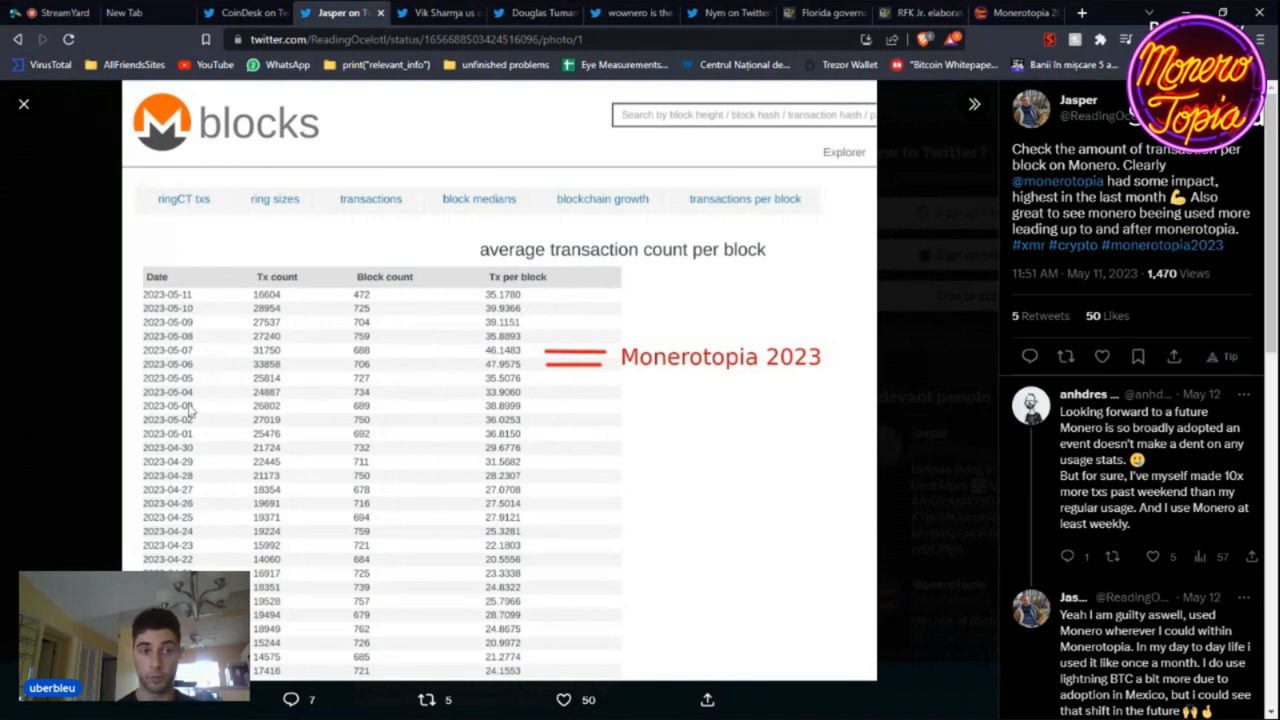
mouse_move(510, 410)
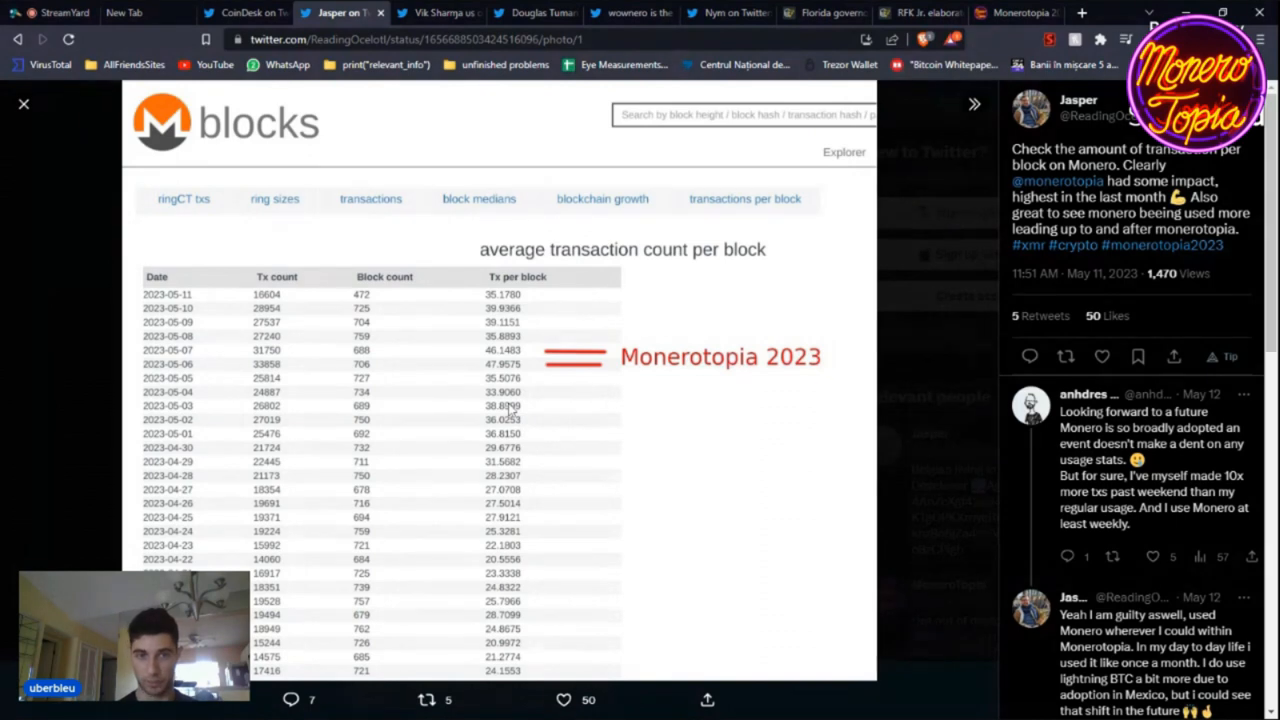
mouse_move(462, 408)
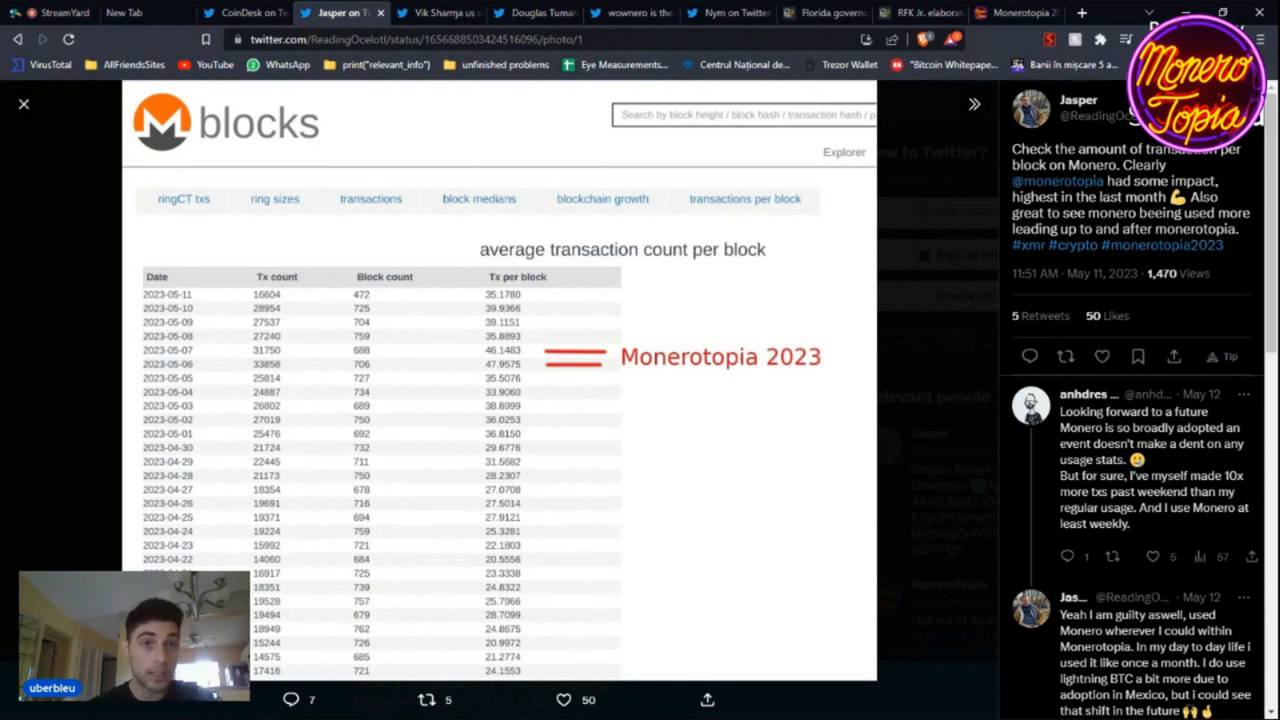
mouse_move(435, 13)
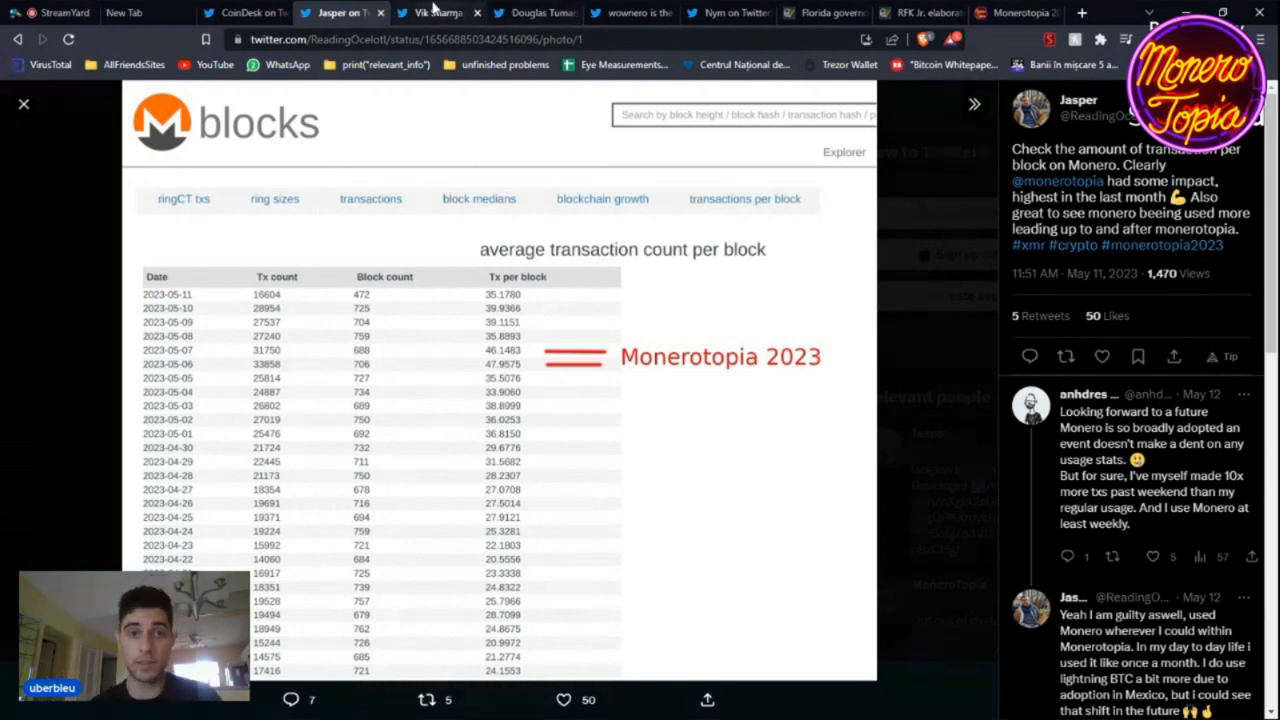
click(426, 13)
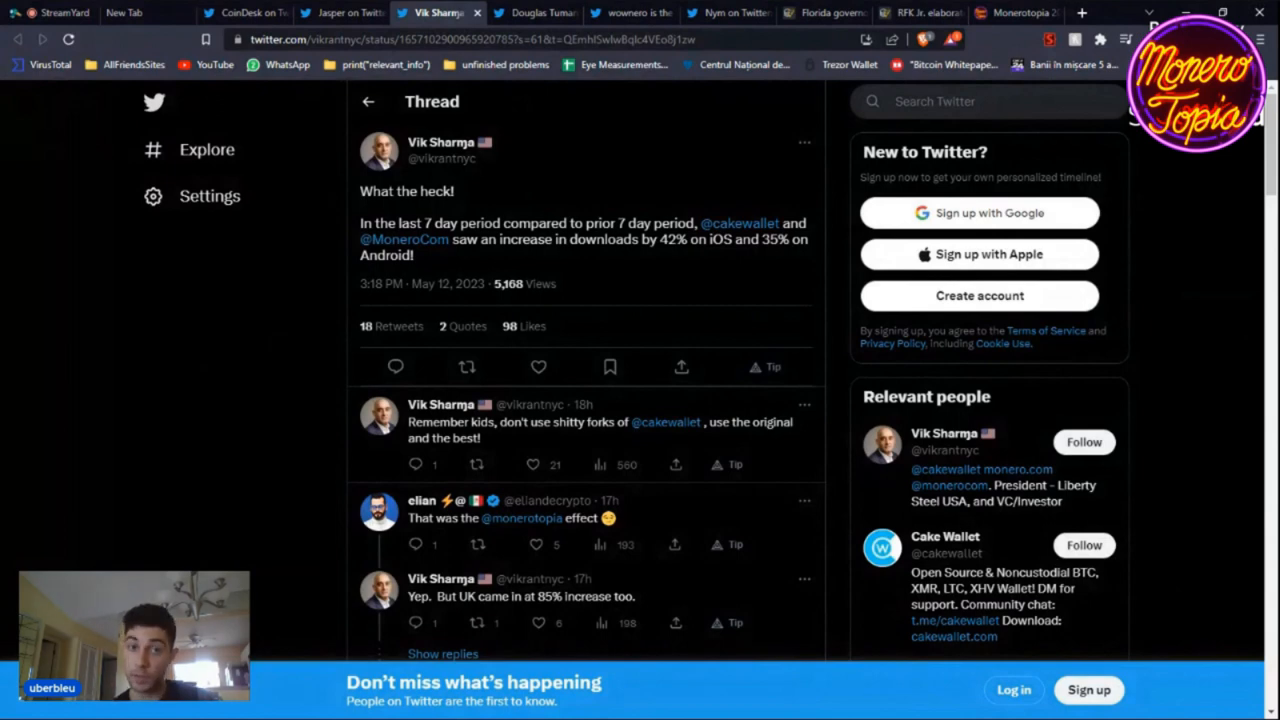
mouse_move(357, 254)
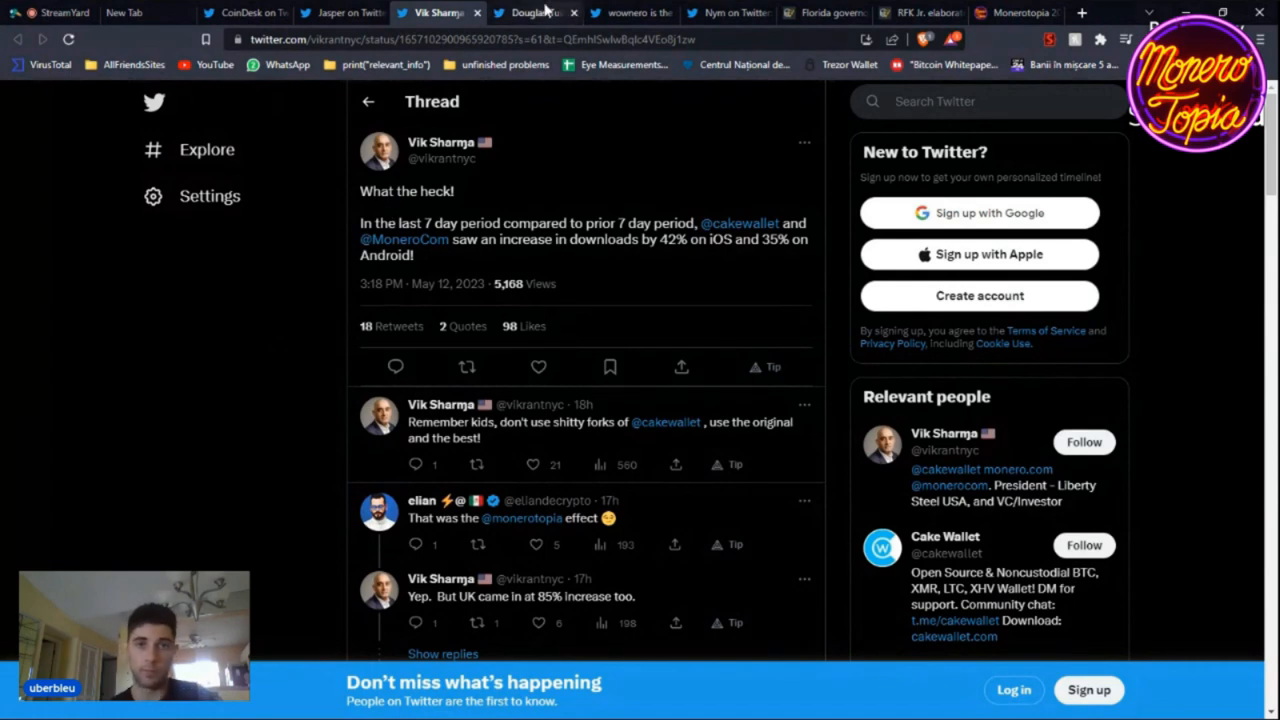
Step: Bring up Douglas Tuman's Monero daily-transactions chart peaking at 33.858k on 2023-05-06
click(530, 12)
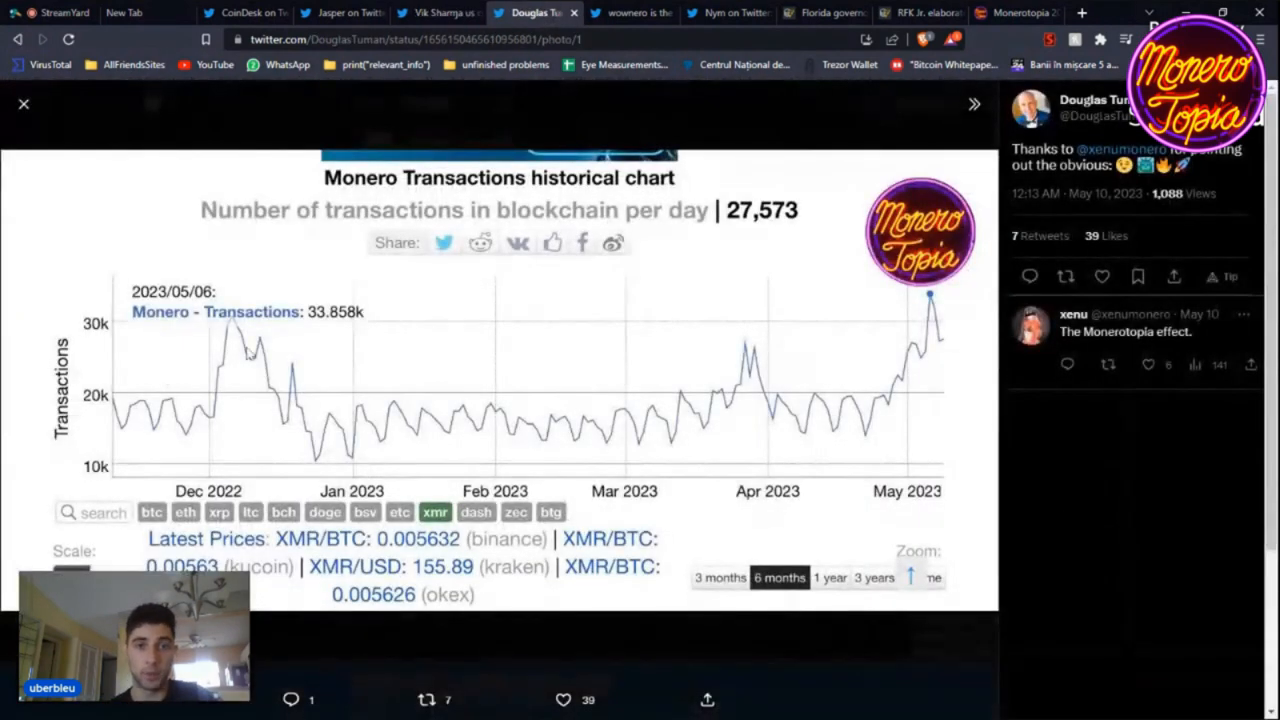
mouse_move(843, 258)
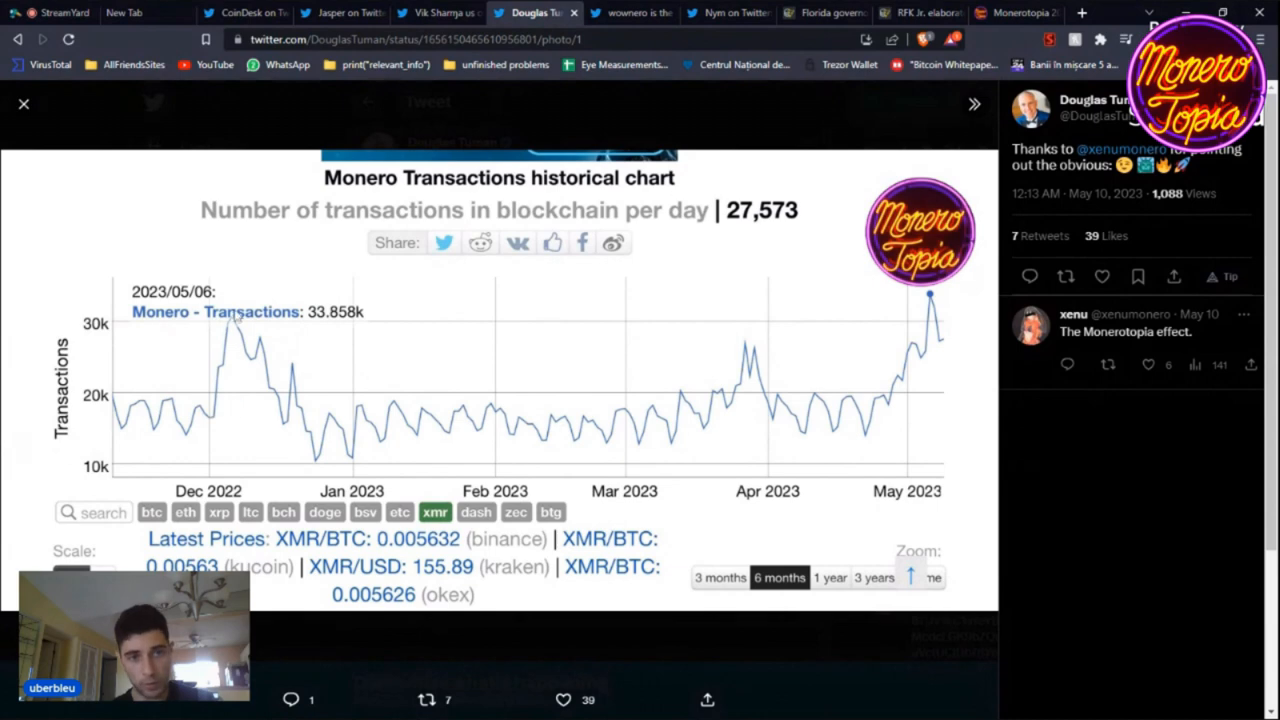
mouse_move(718, 424)
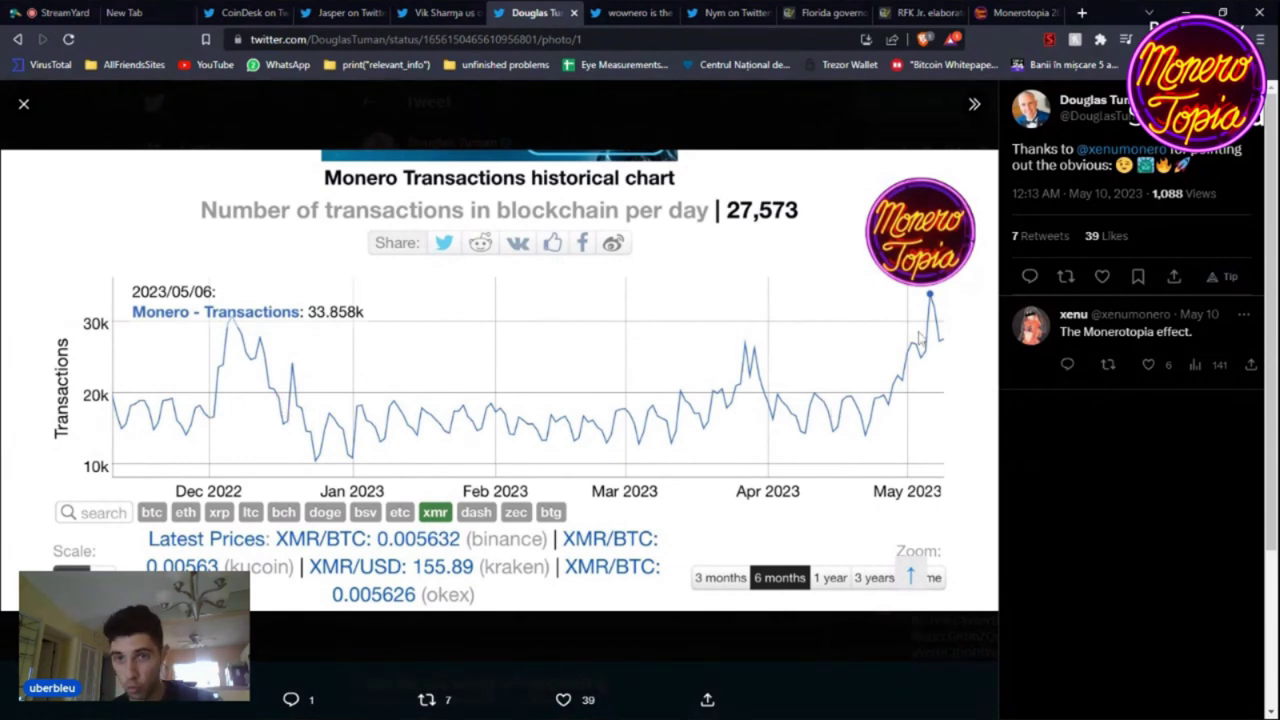
mouse_move(935, 315)
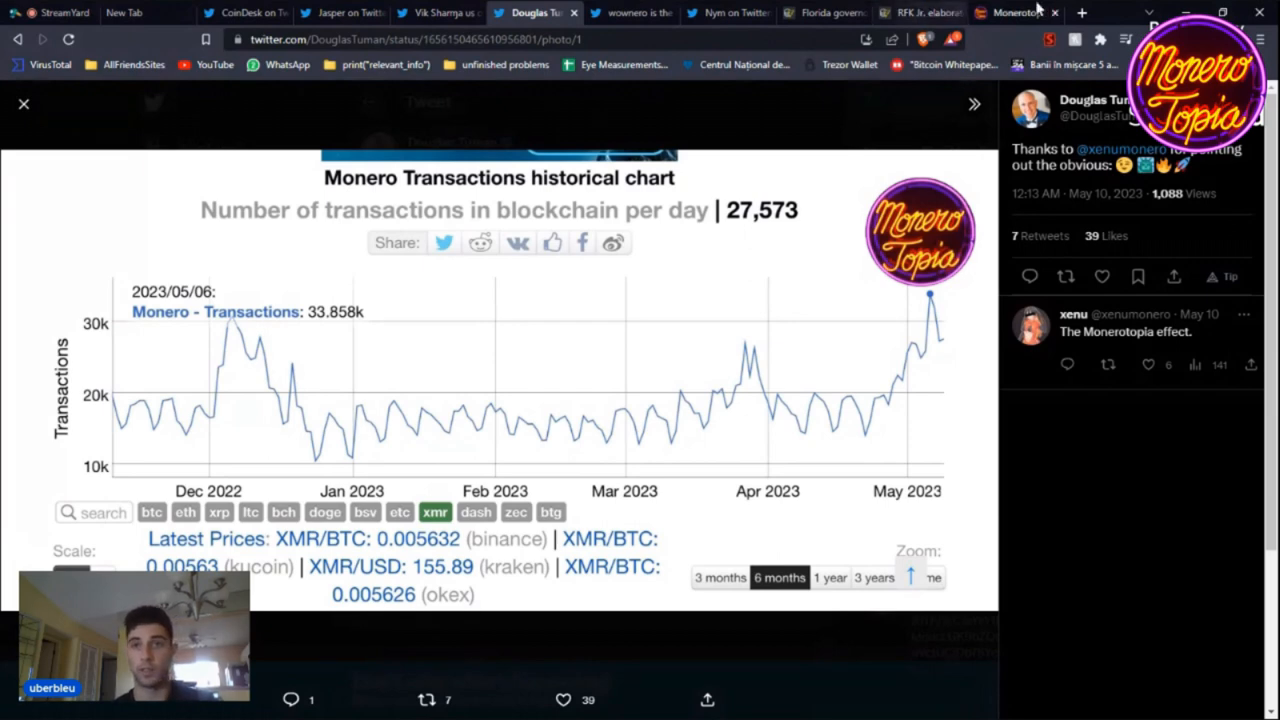
Step: Open the Monerotopia site and scroll past schedule, speakers and sponsors to media partners
click(1015, 12)
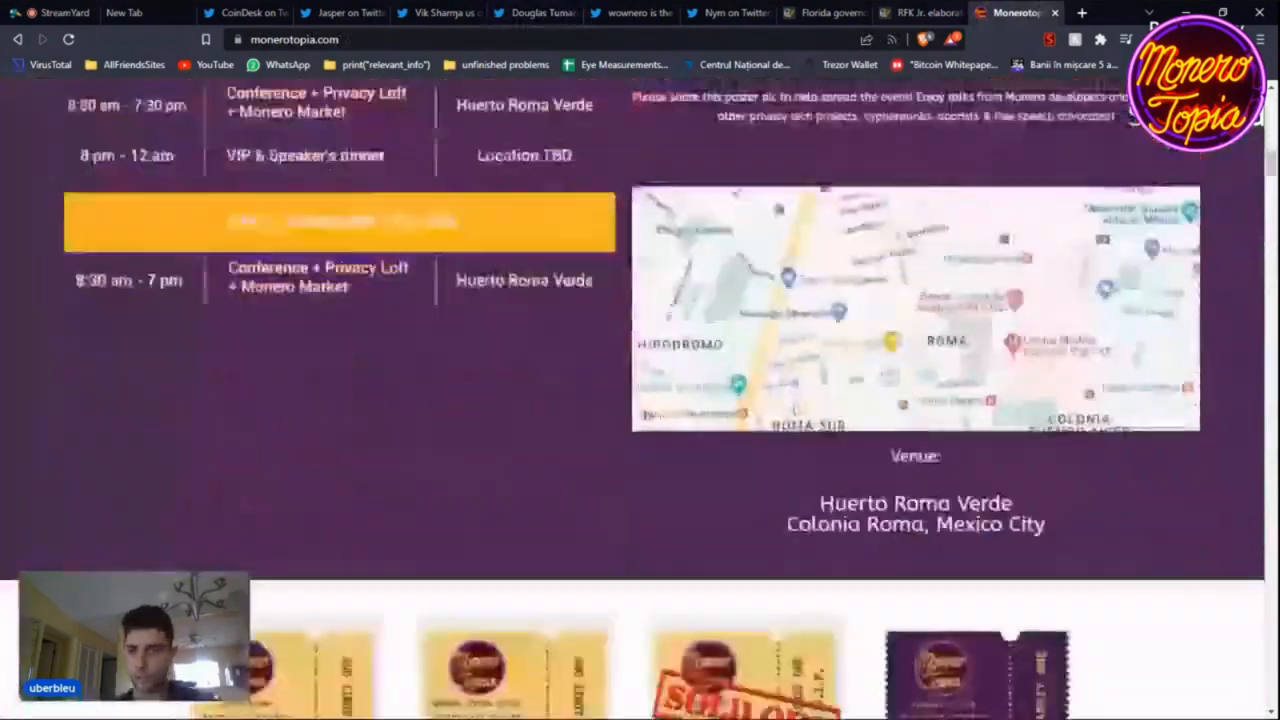
scroll(down, 3)
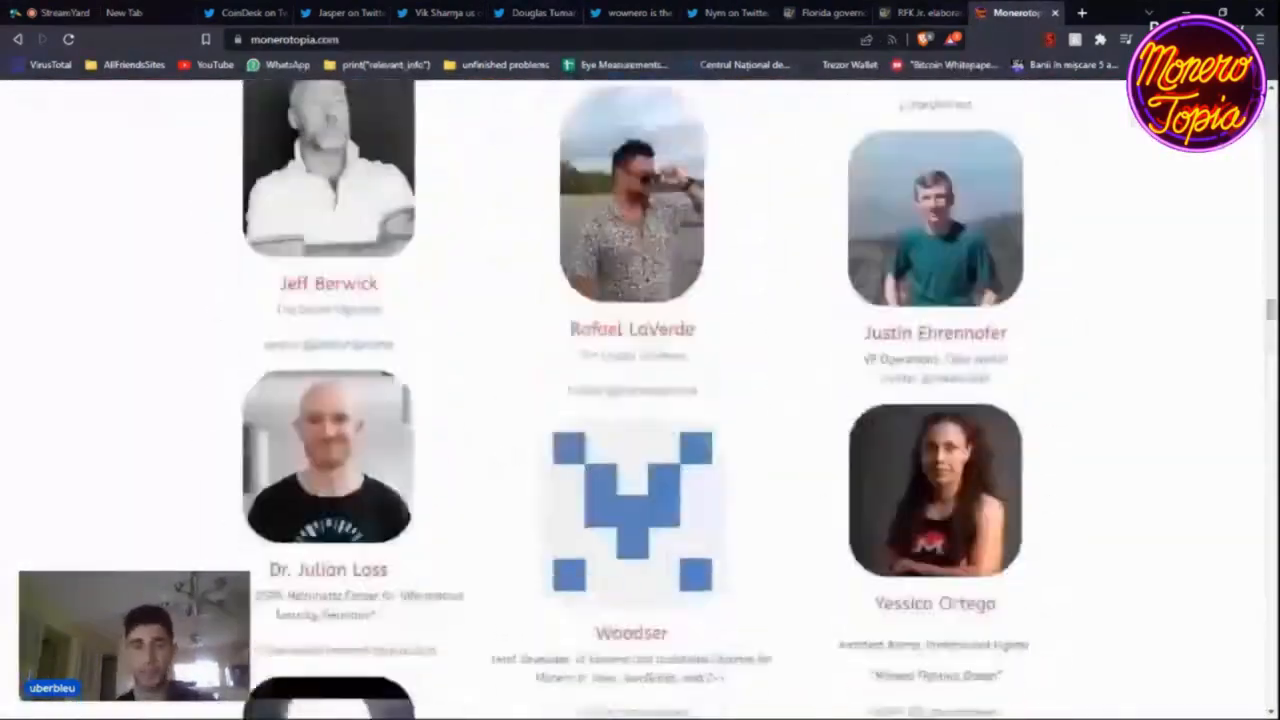
scroll(down, 3)
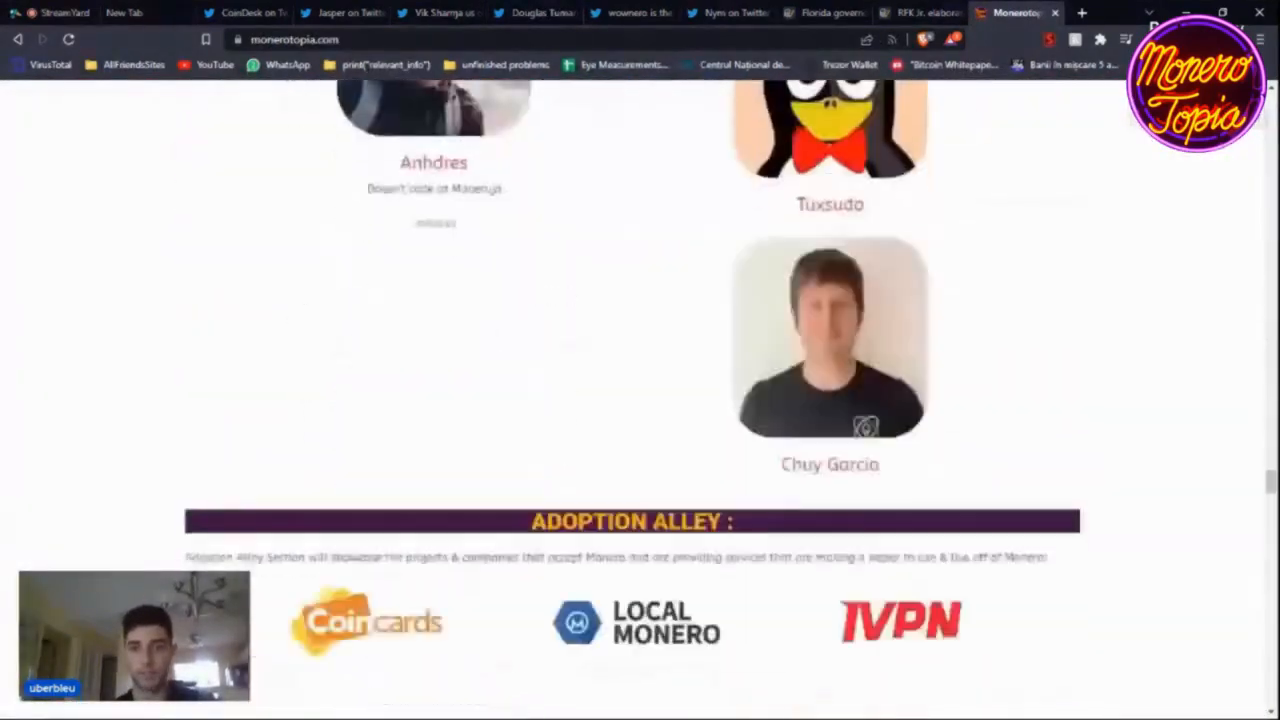
scroll(down, 3)
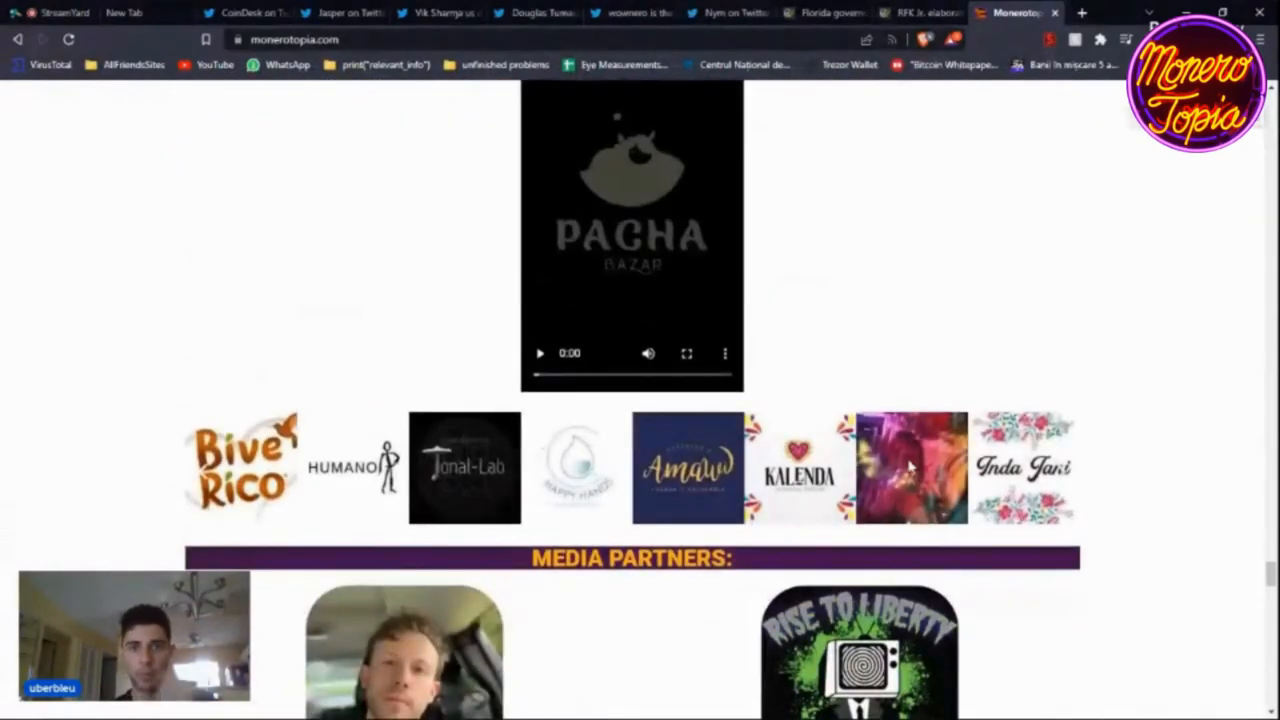
mouse_move(1254, 491)
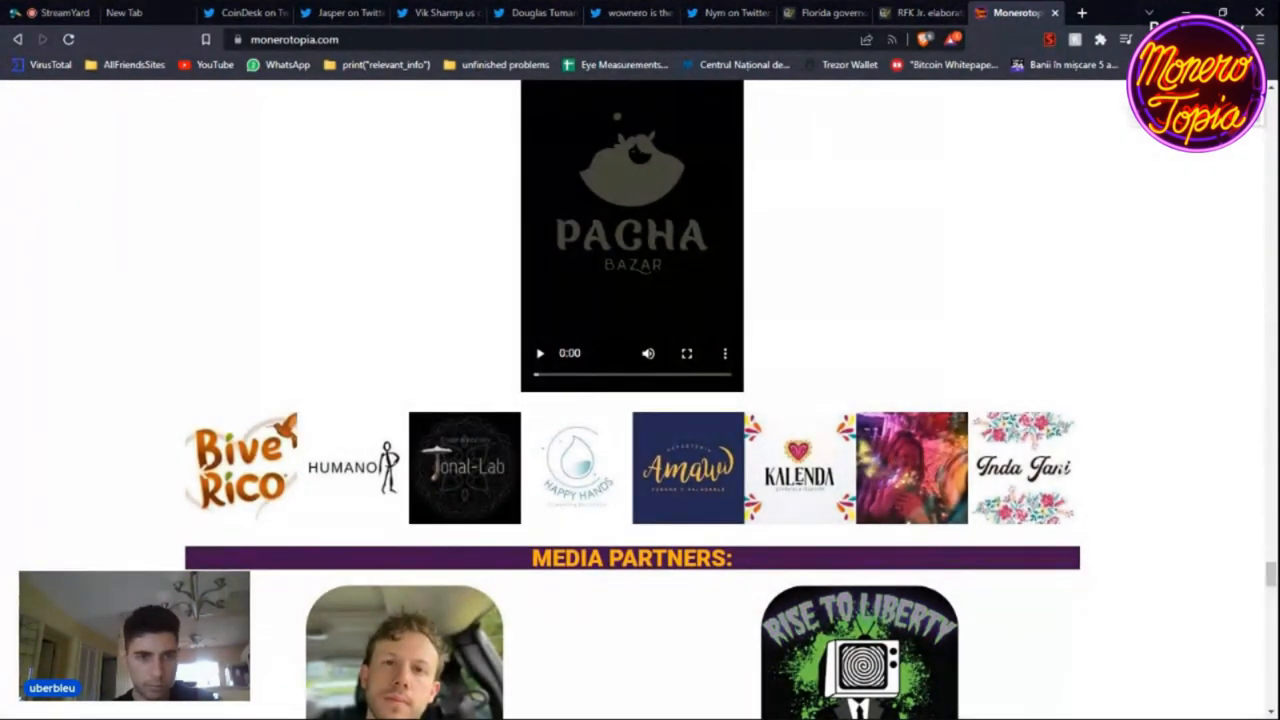
mouse_move(50, 545)
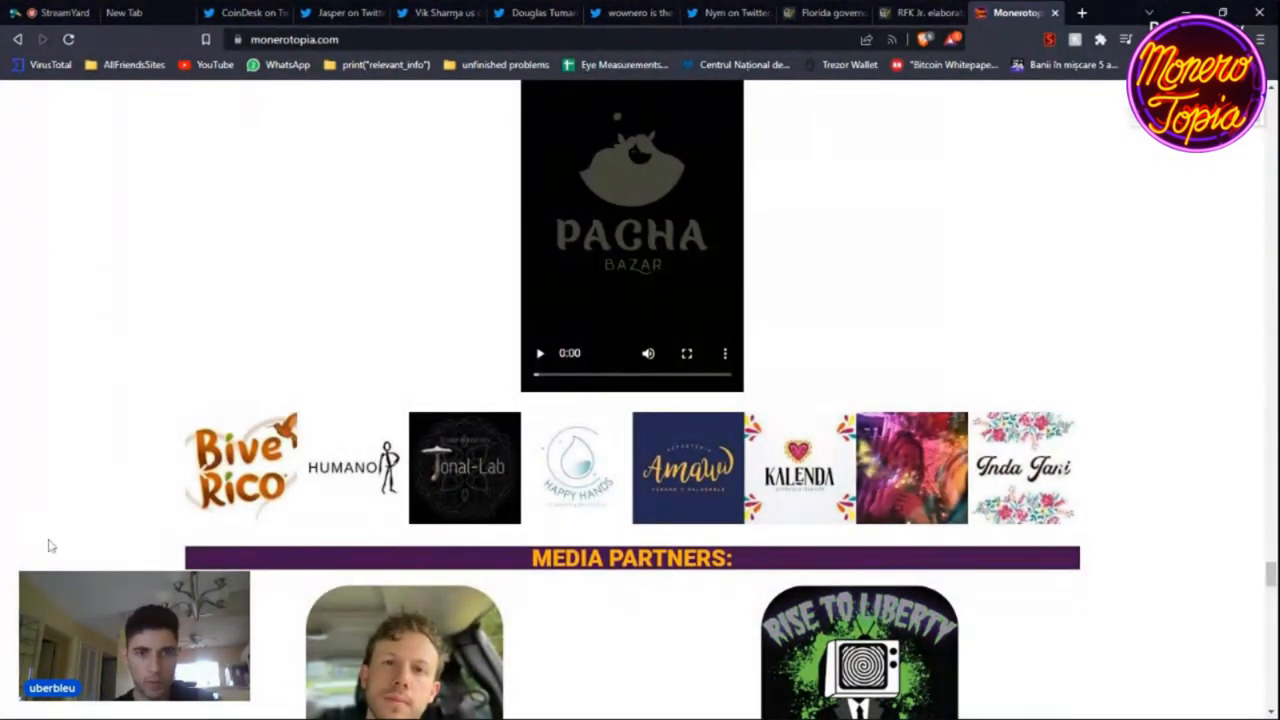
mouse_move(270, 395)
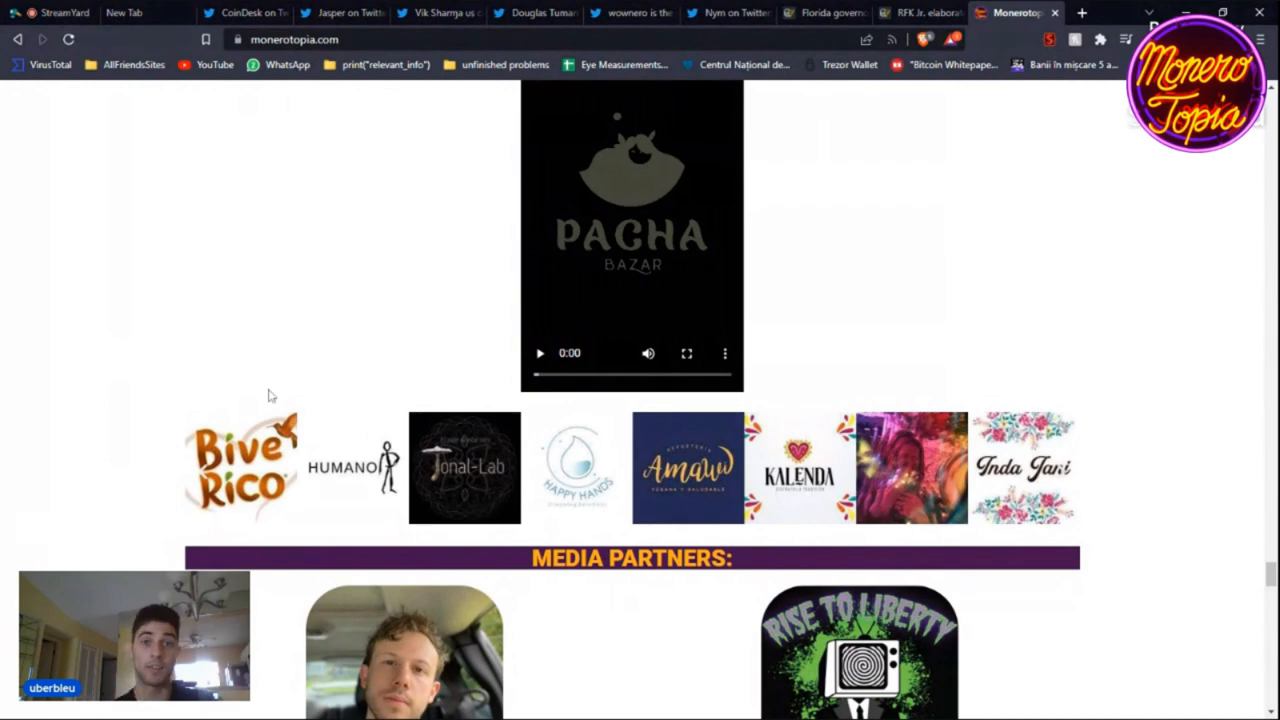
Step: Show wownero's tweet charting XMRBTC rising against a falling BTCUSD
click(625, 11)
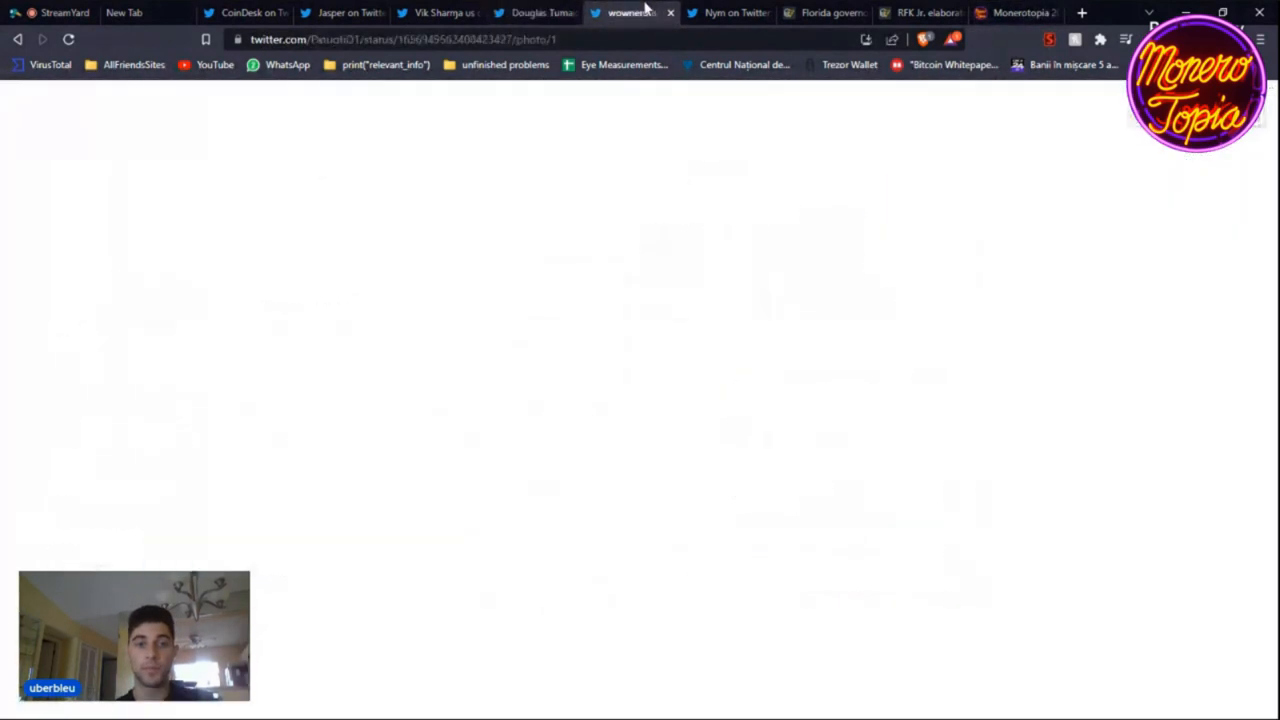
click(625, 11)
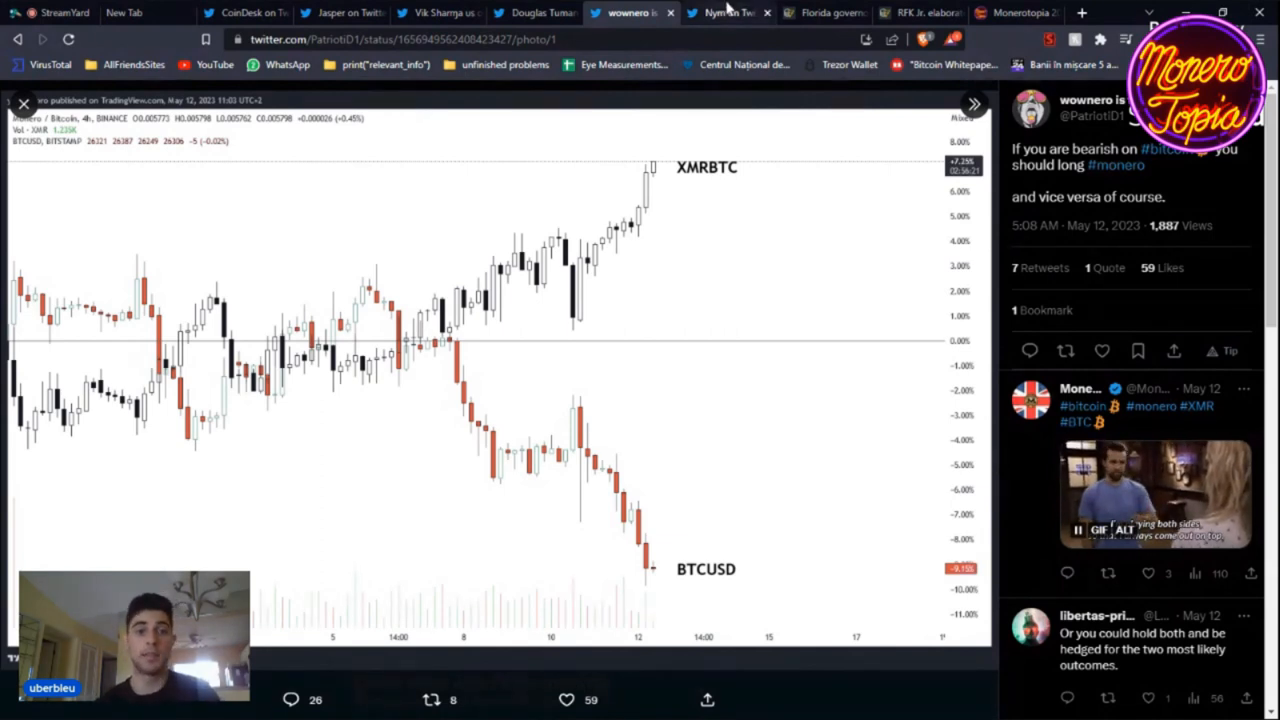
Step: Read Nym's Monero mixnet thread through its five posts to the replies
click(722, 12)
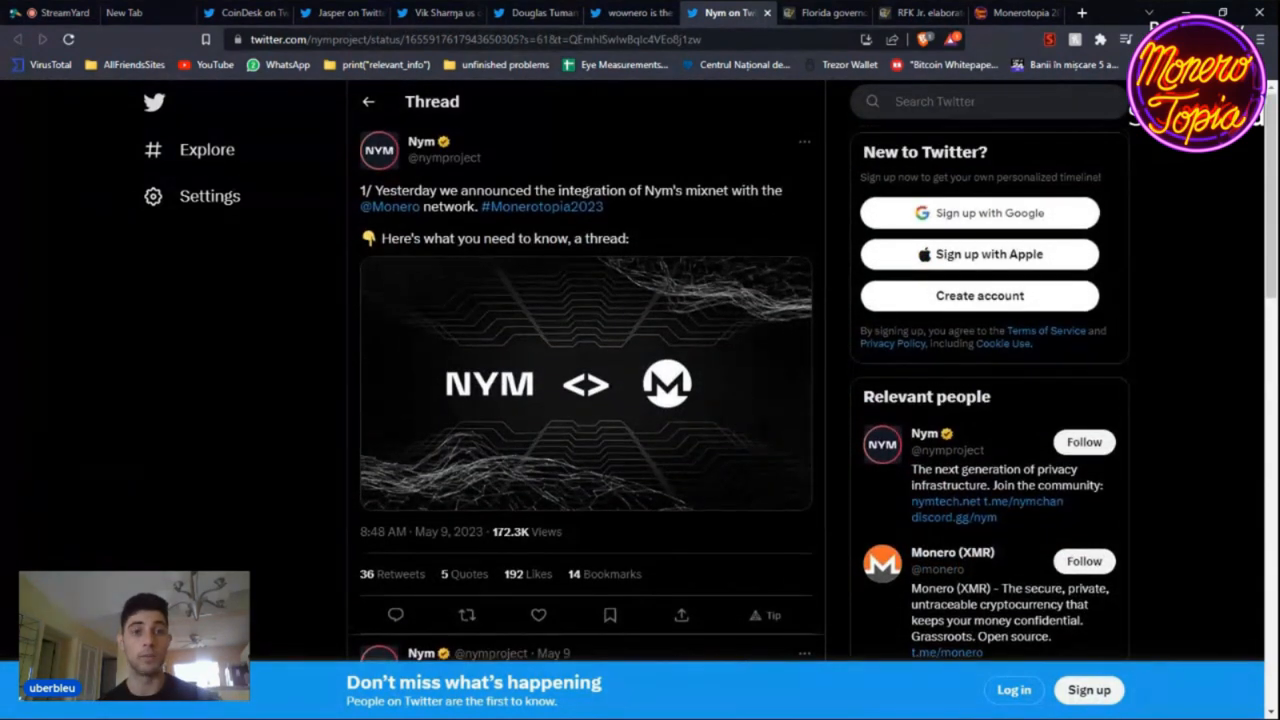
scroll(down, 3)
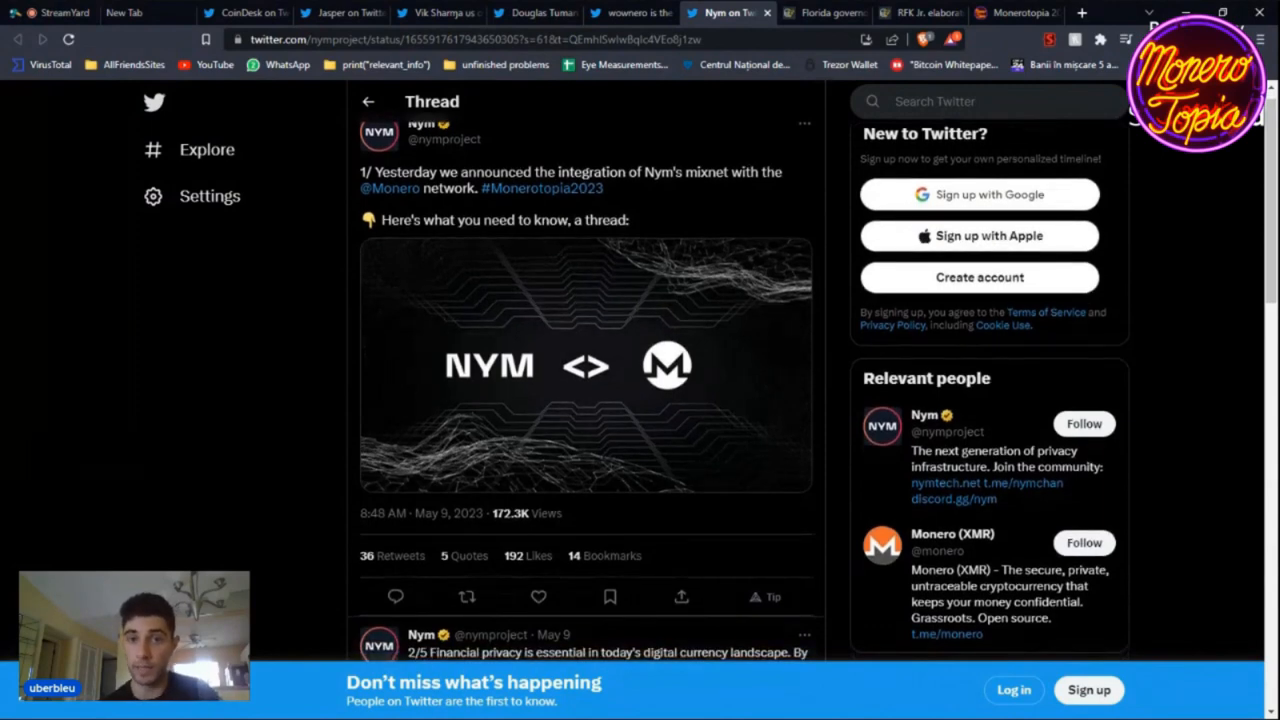
scroll(down, 3)
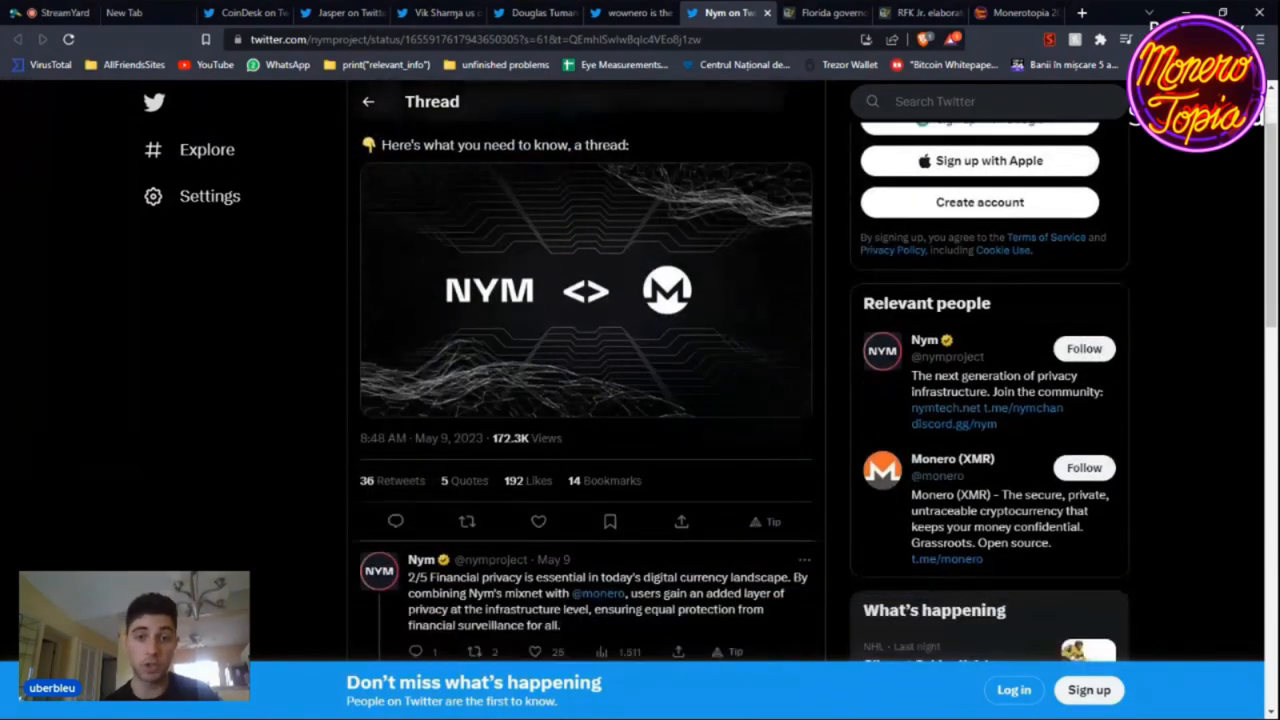
scroll(down, 3)
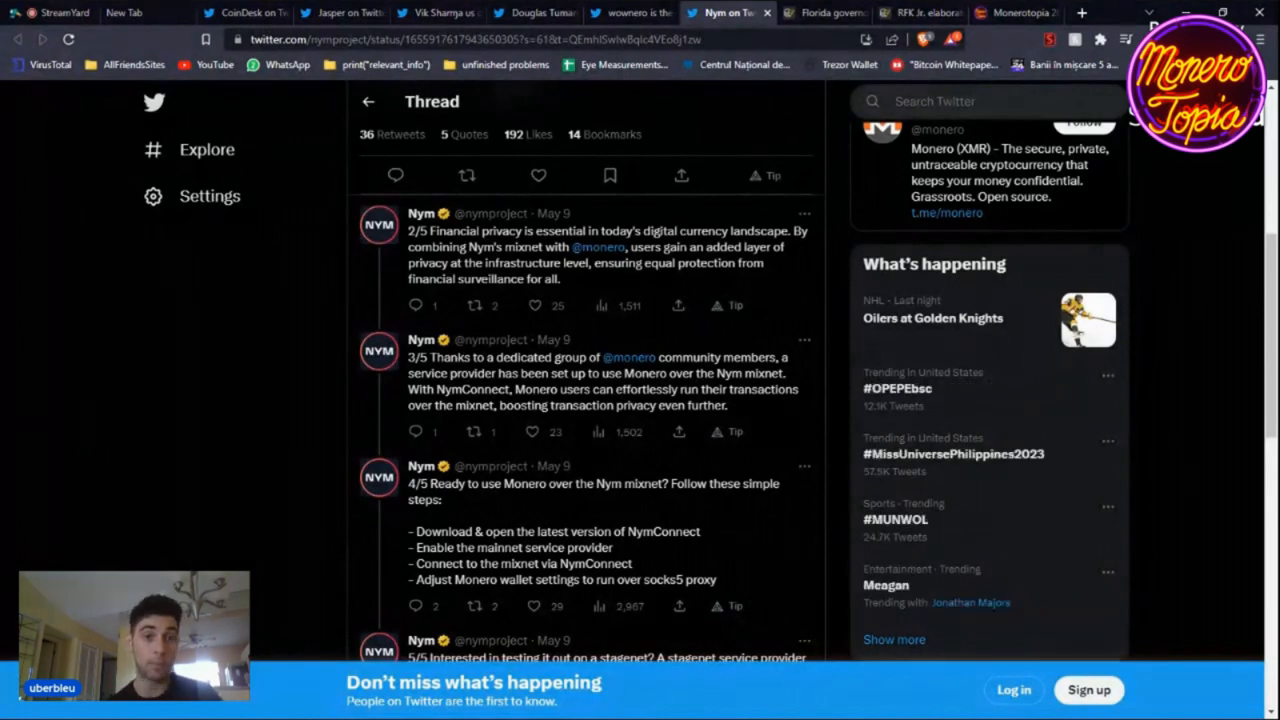
scroll(down, 3)
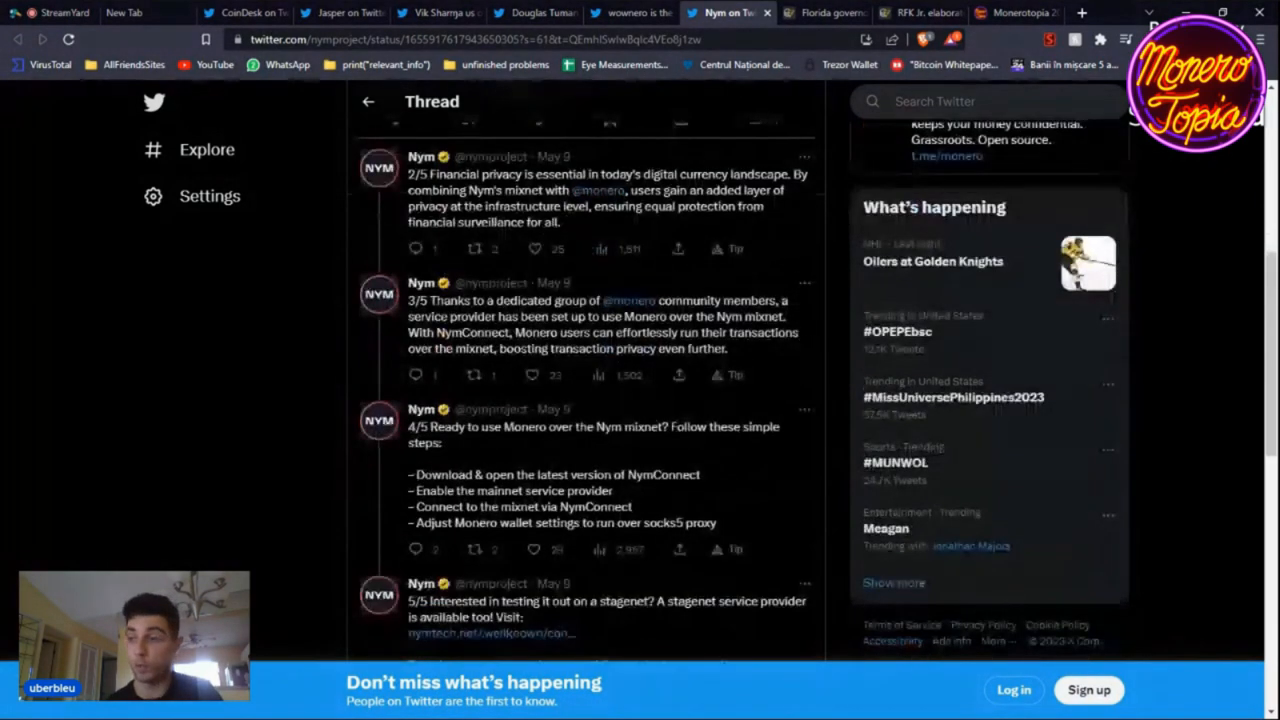
scroll(down, 3)
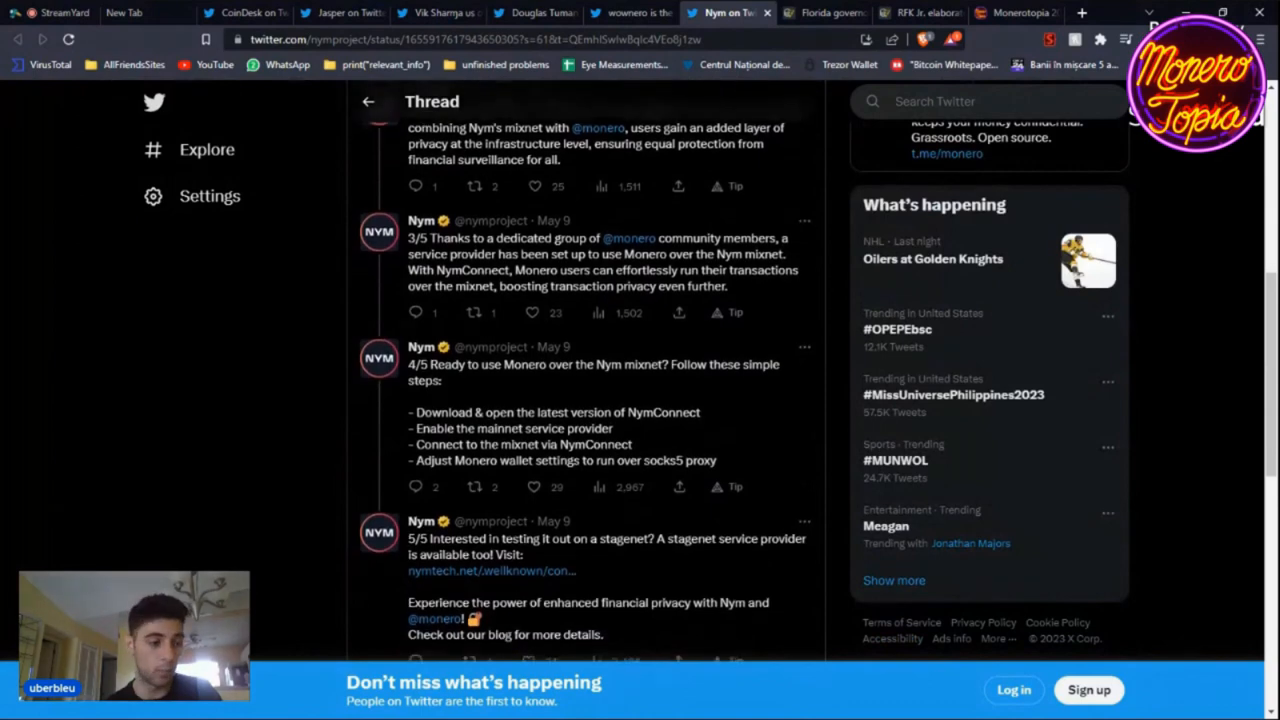
scroll(down, 3)
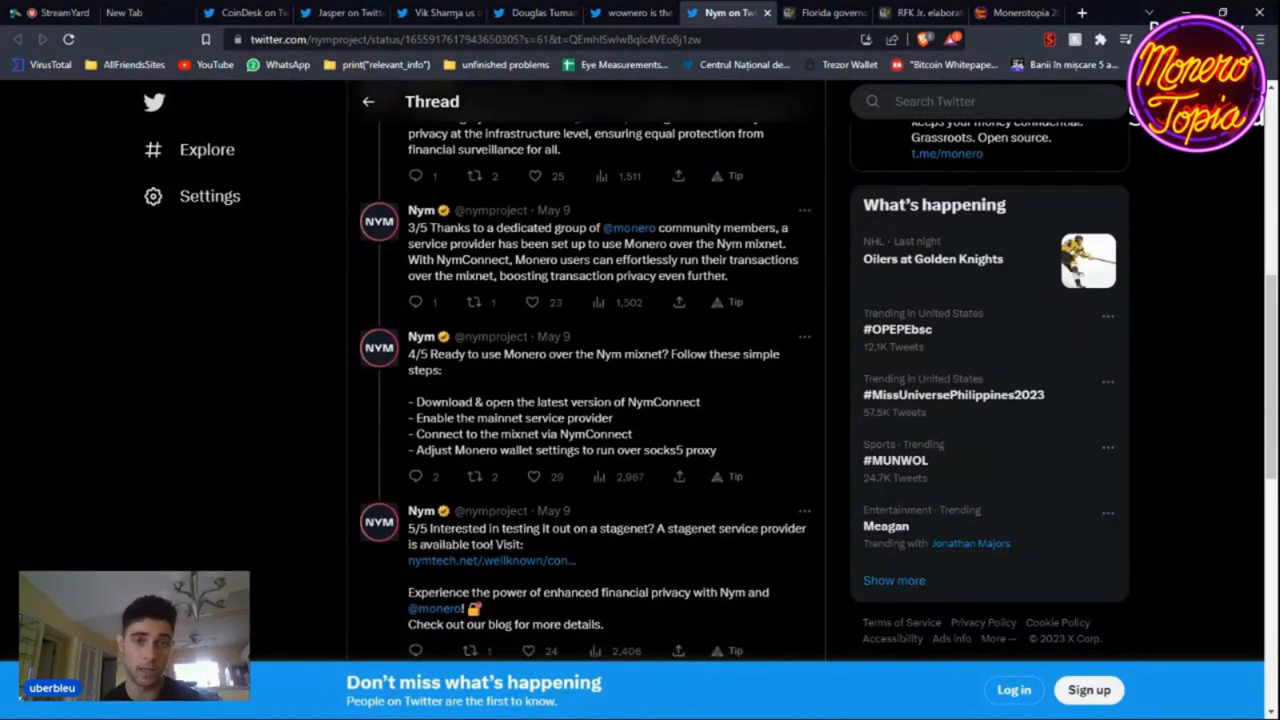
scroll(down, 3)
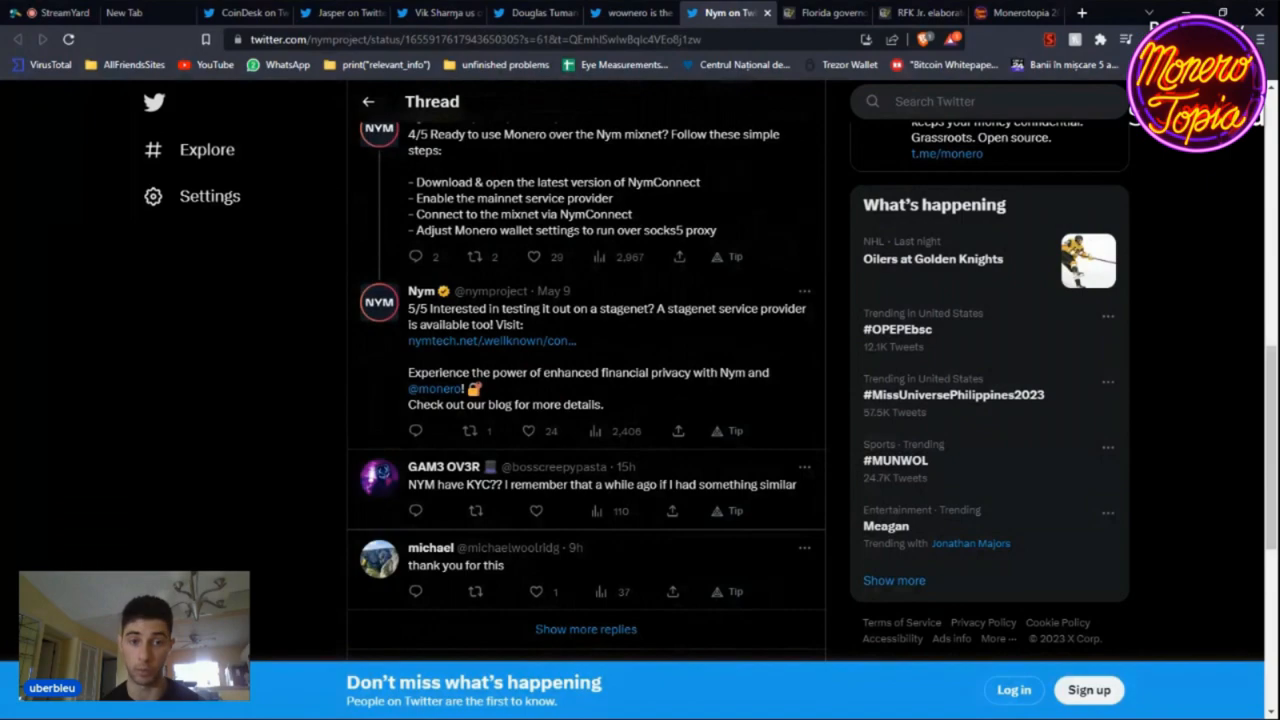
scroll(up, 3)
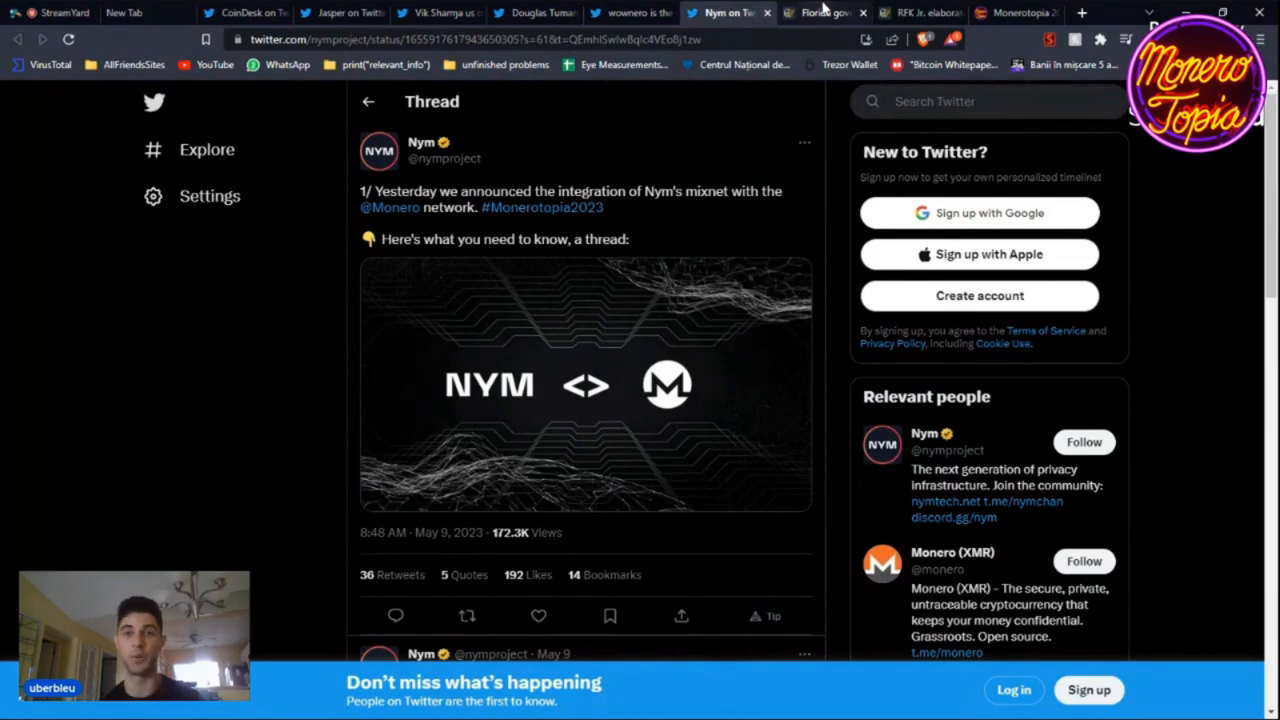
Step: Flip between the RFK Jr. and Florida CBDC articles, ending on Florida's headline
click(830, 12)
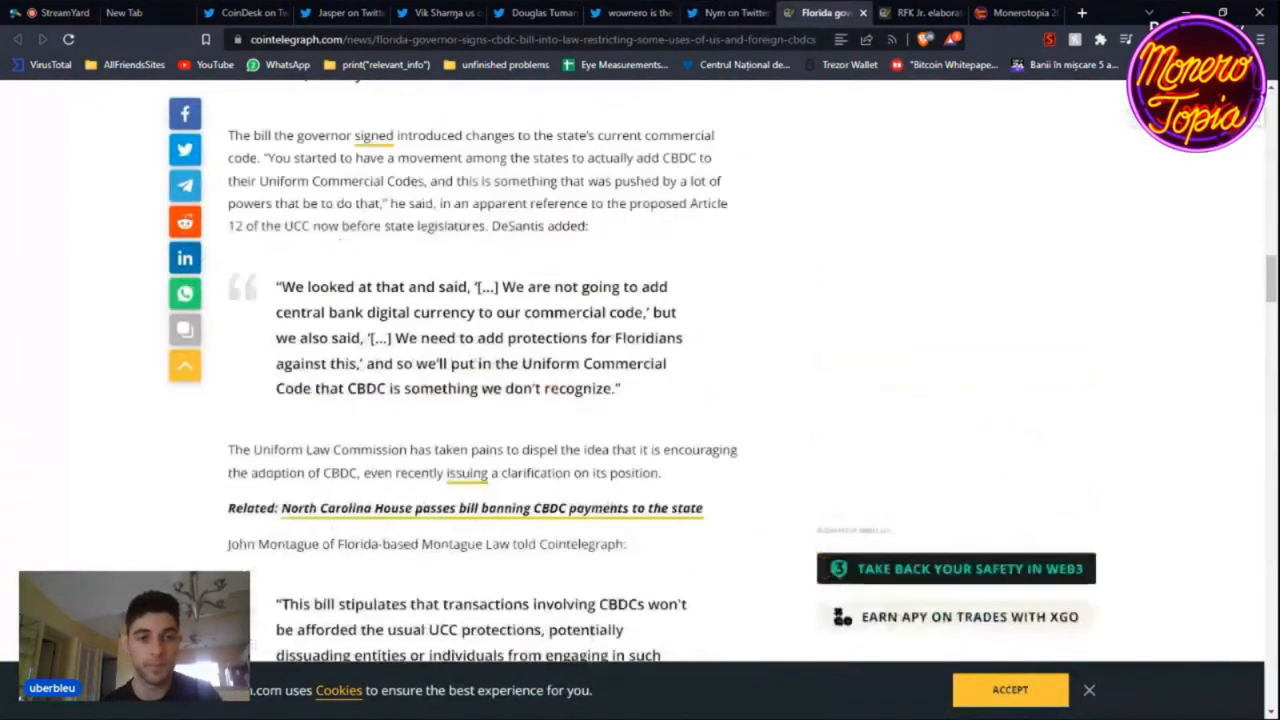
scroll(up, 3)
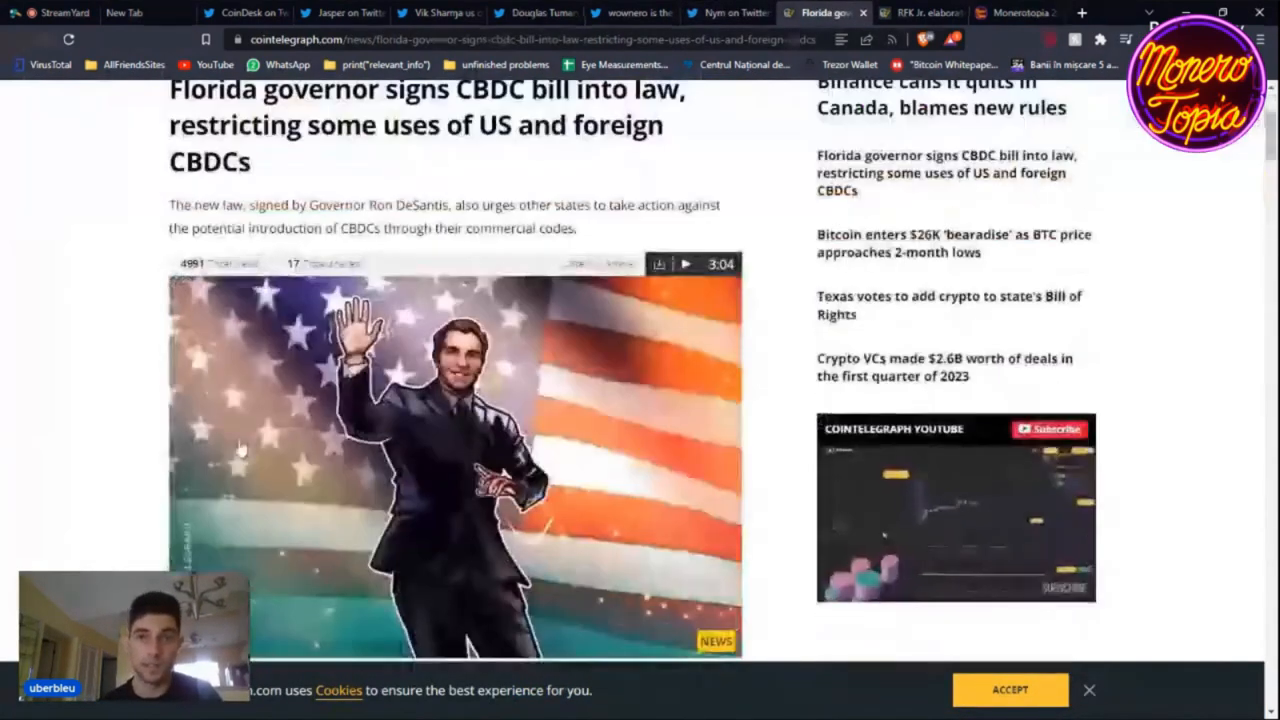
click(933, 11)
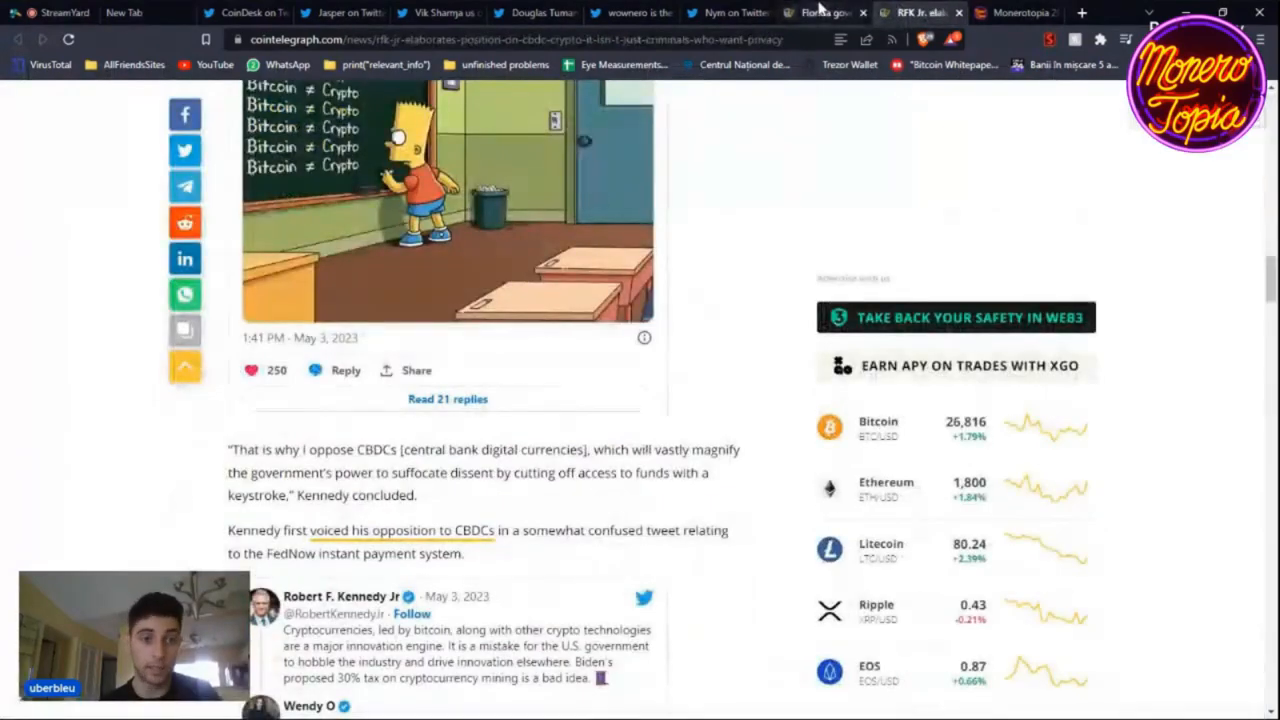
click(830, 12)
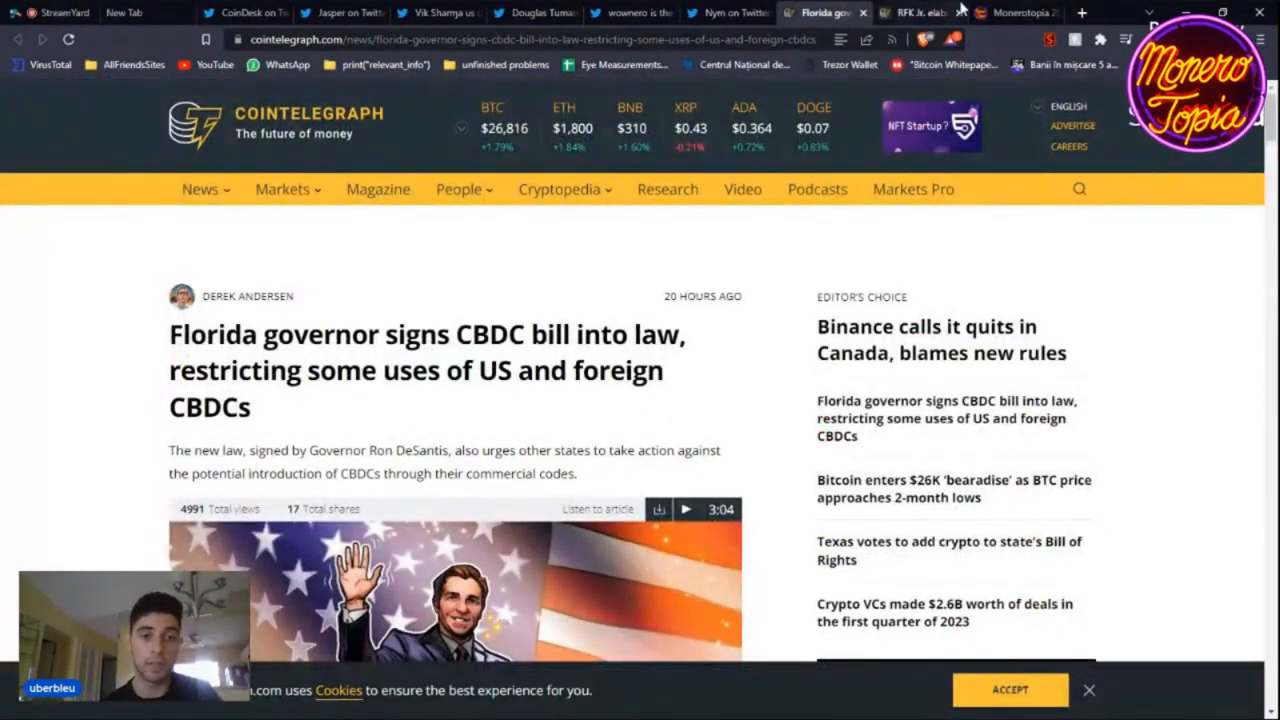
click(920, 12)
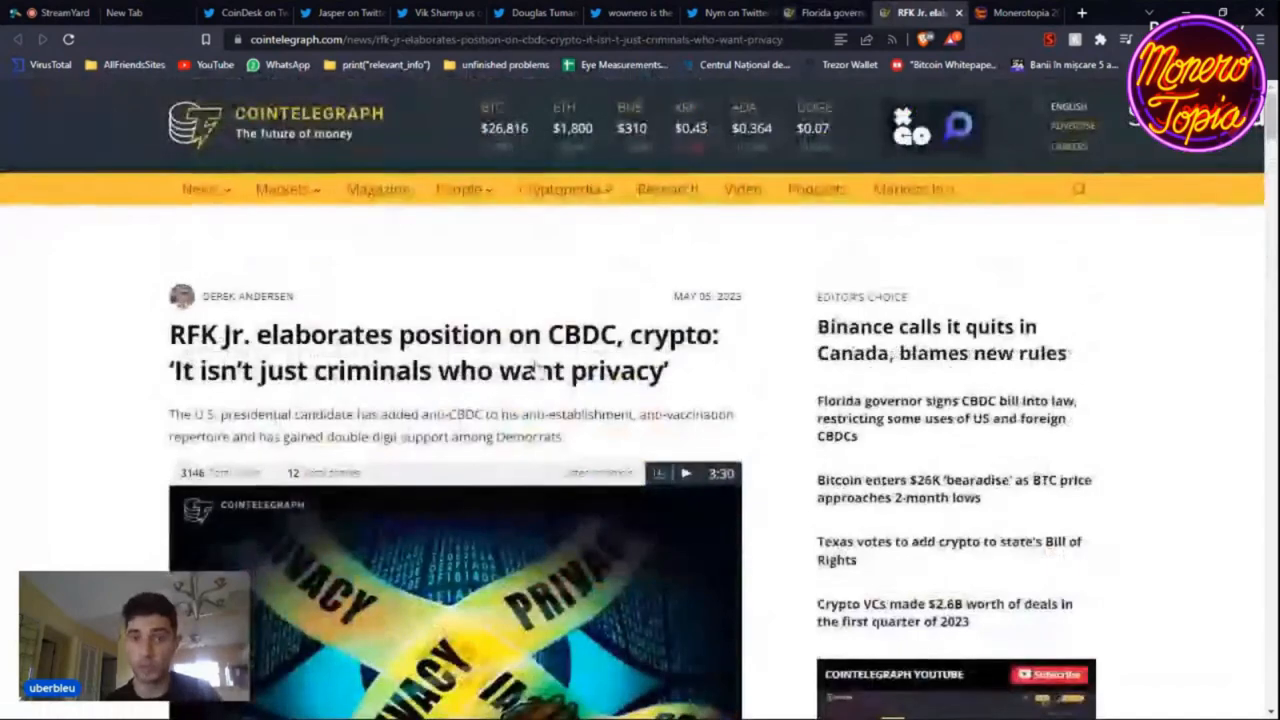
click(830, 13)
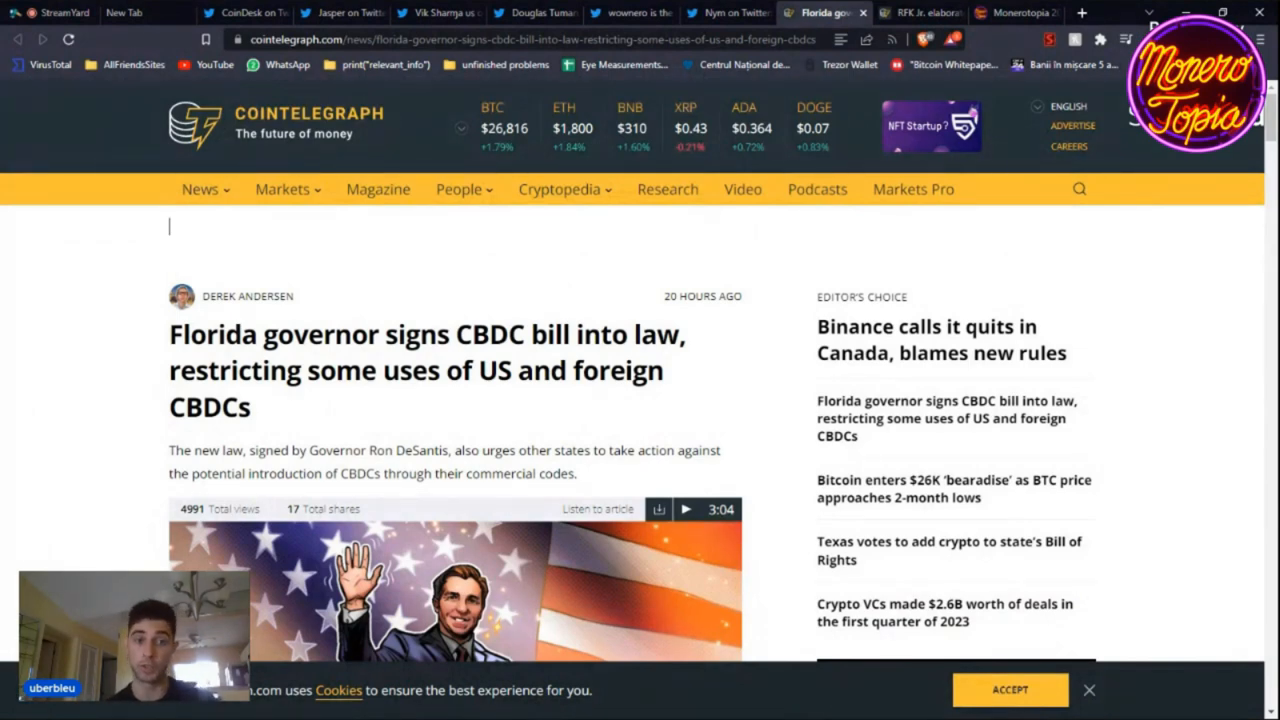
Step: Scroll through the Florida CBDC article to the July 1 effective-date note
scroll(down, 3)
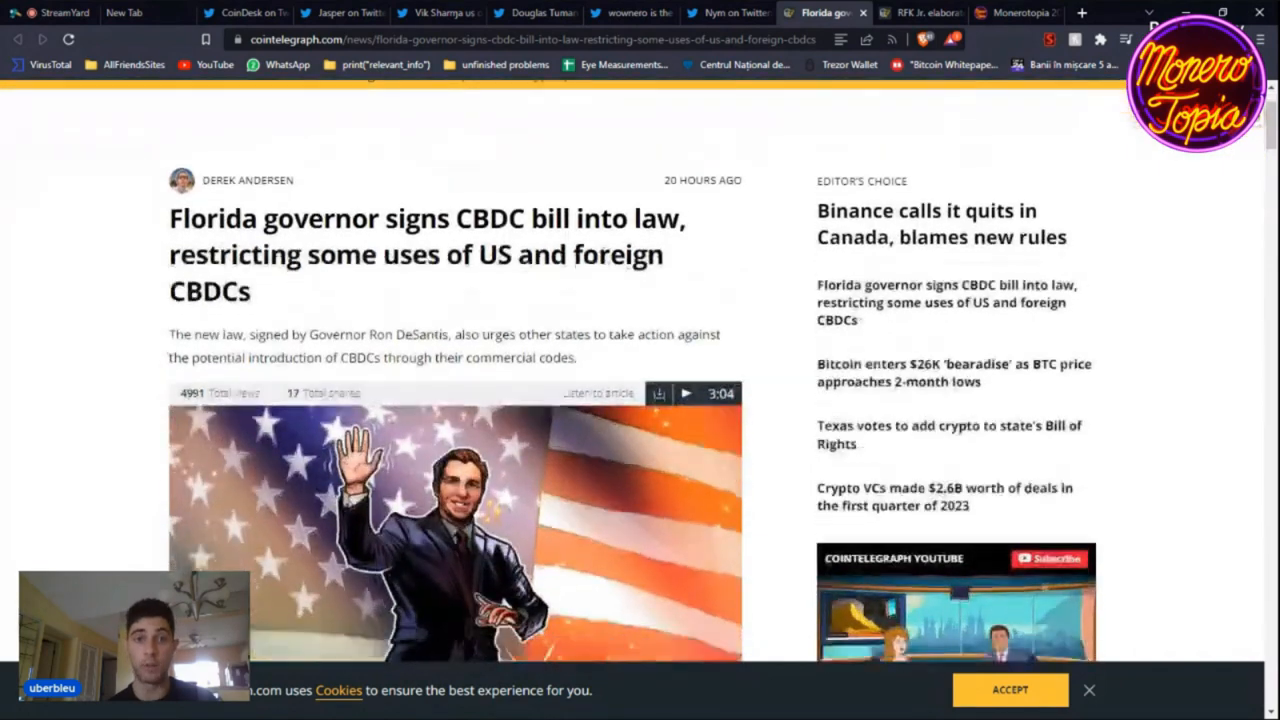
scroll(down, 3)
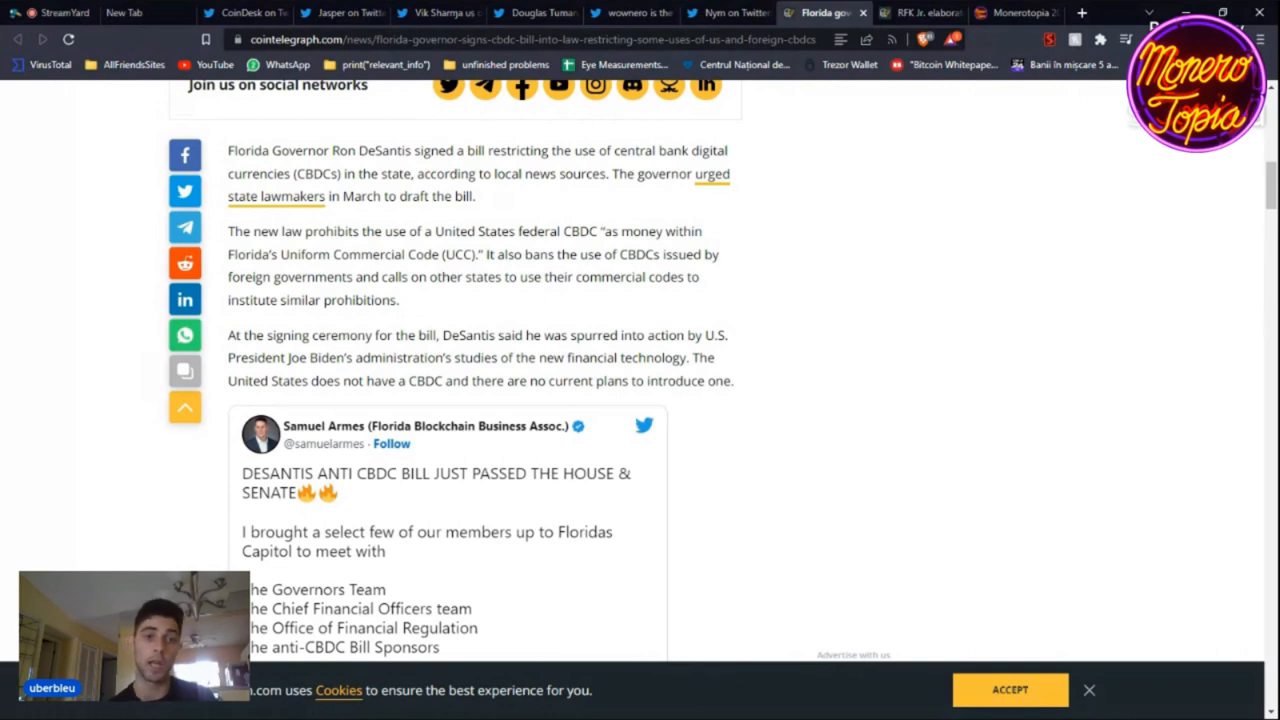
scroll(down, 3)
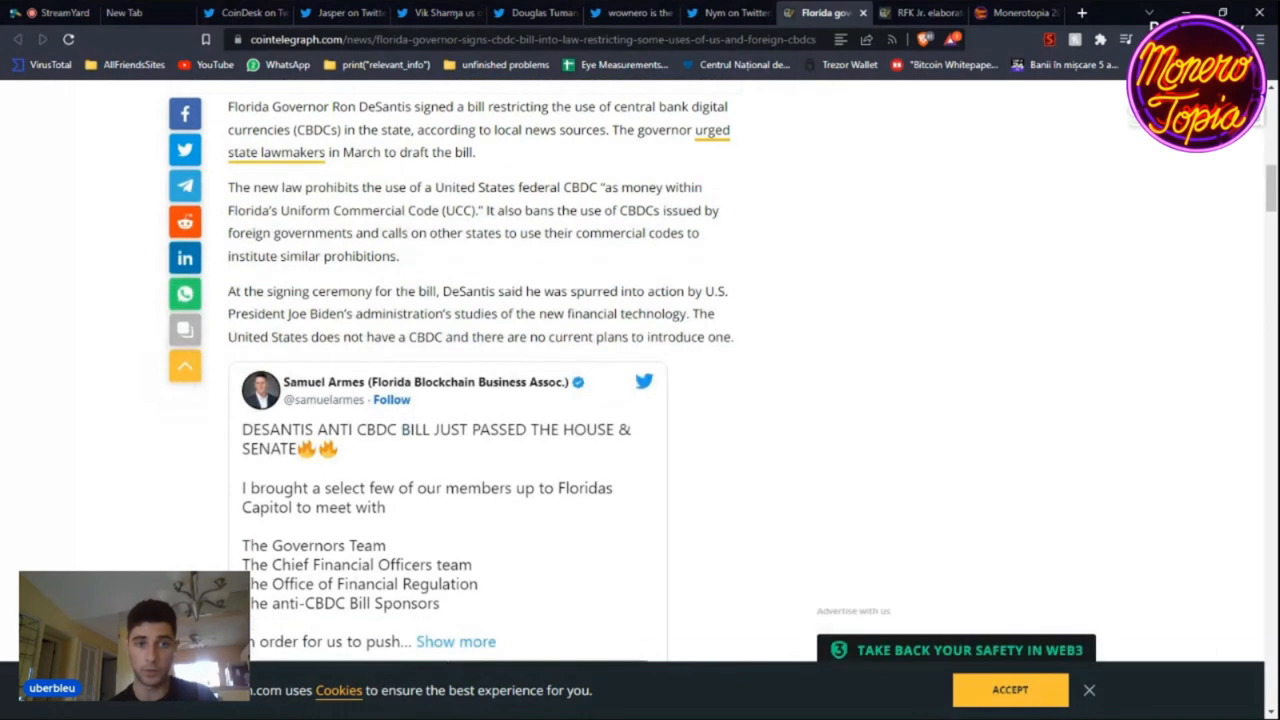
scroll(down, 3)
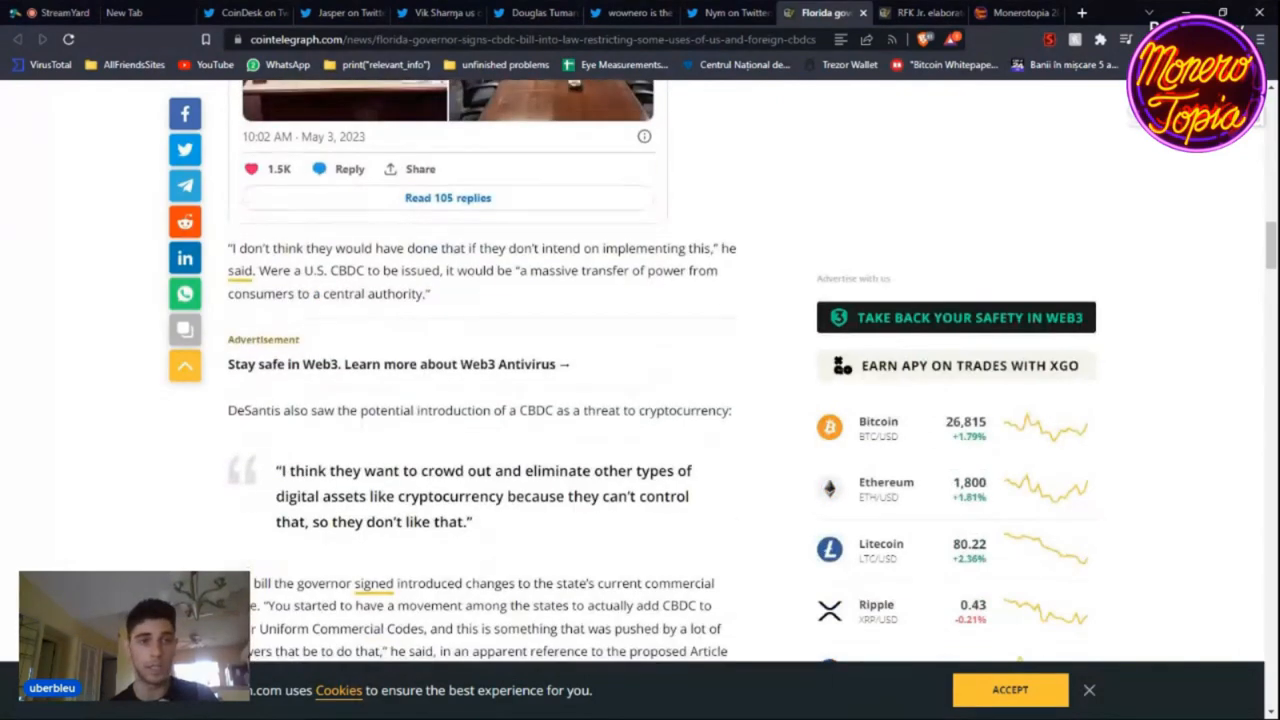
scroll(down, 3)
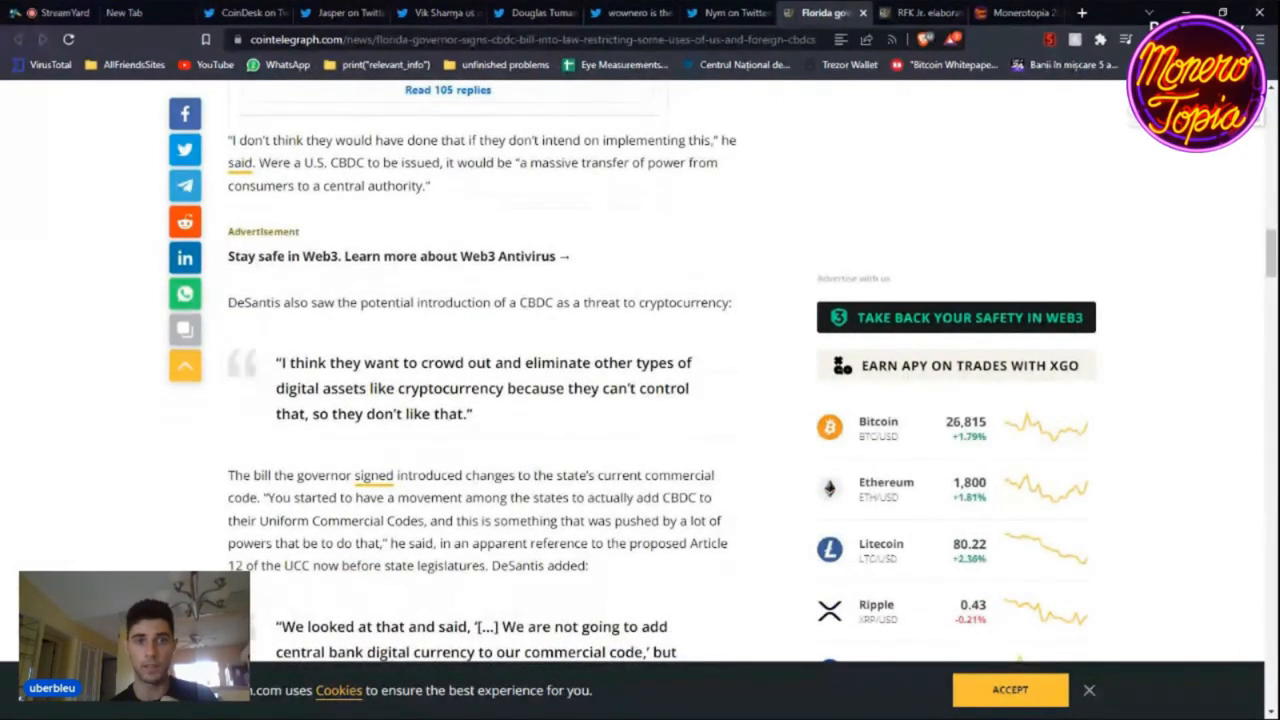
scroll(down, 3)
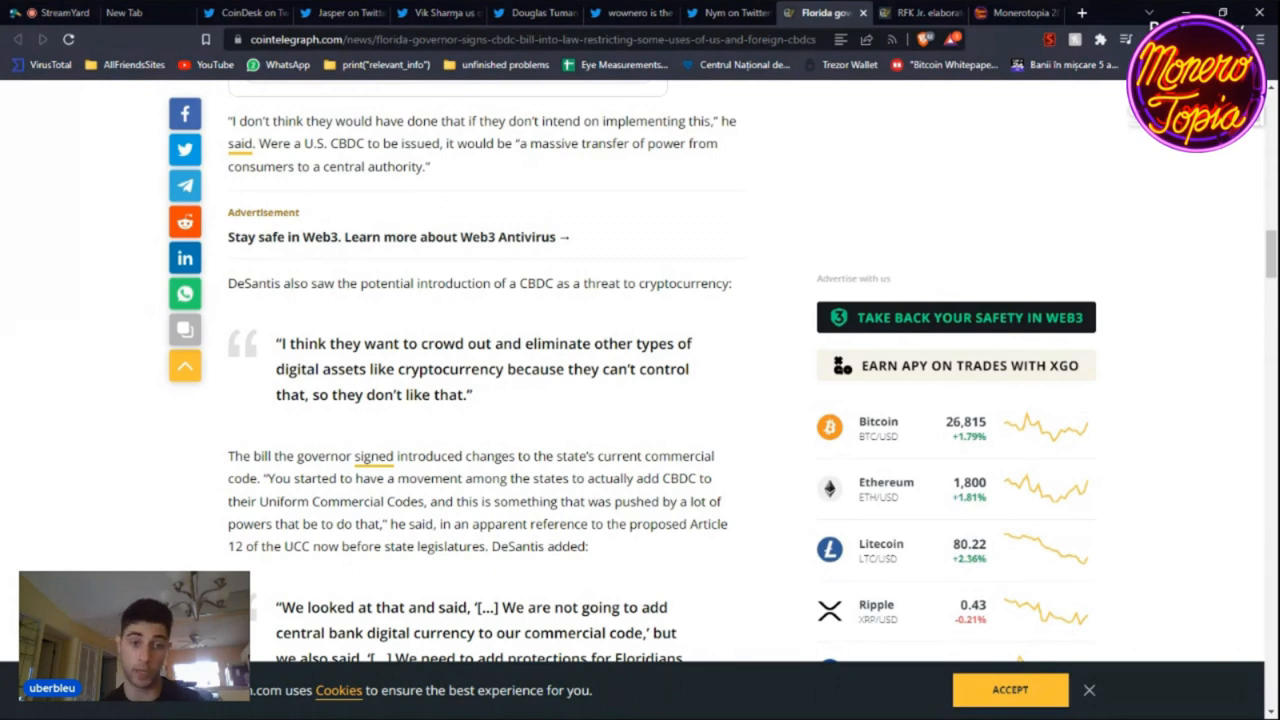
scroll(down, 3)
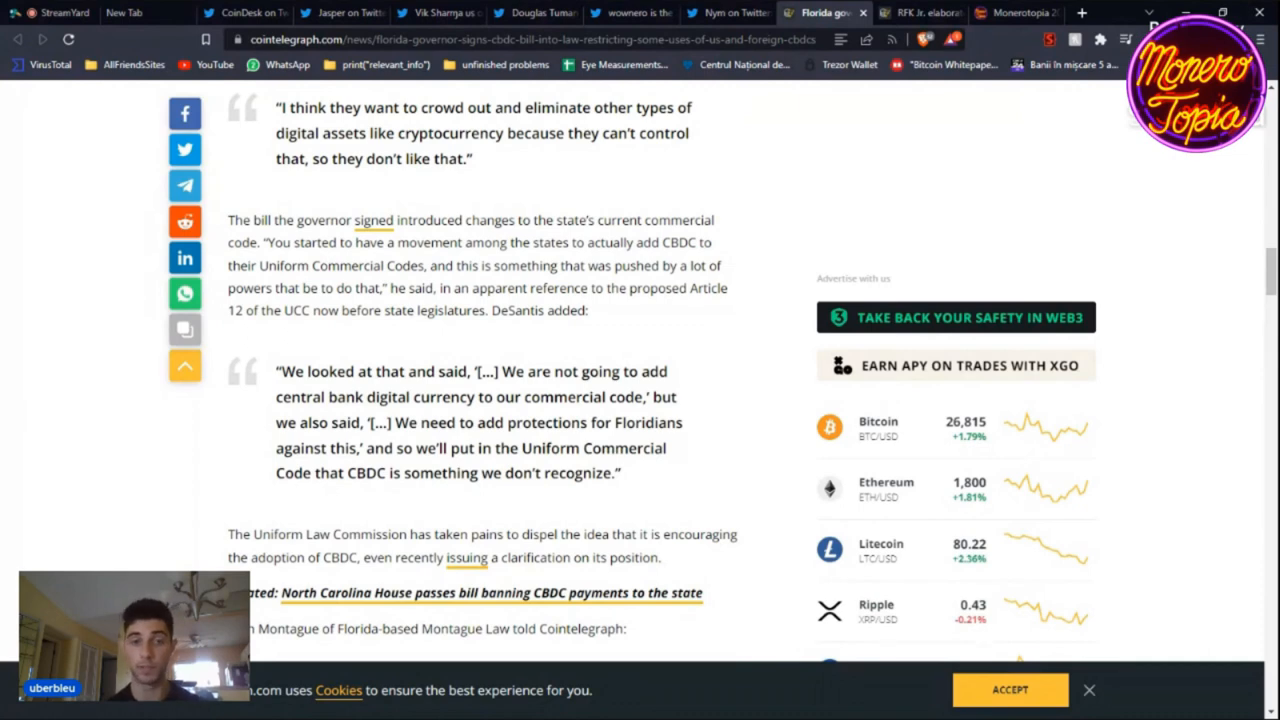
scroll(down, 3)
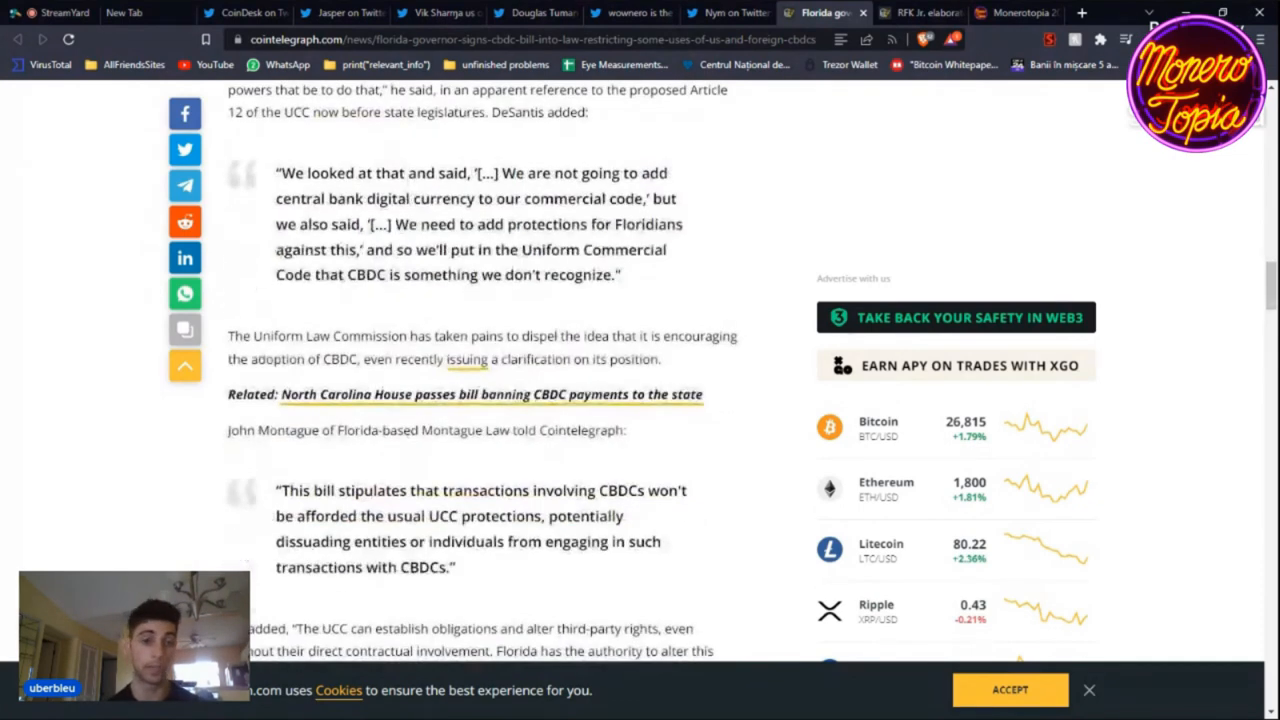
scroll(down, 3)
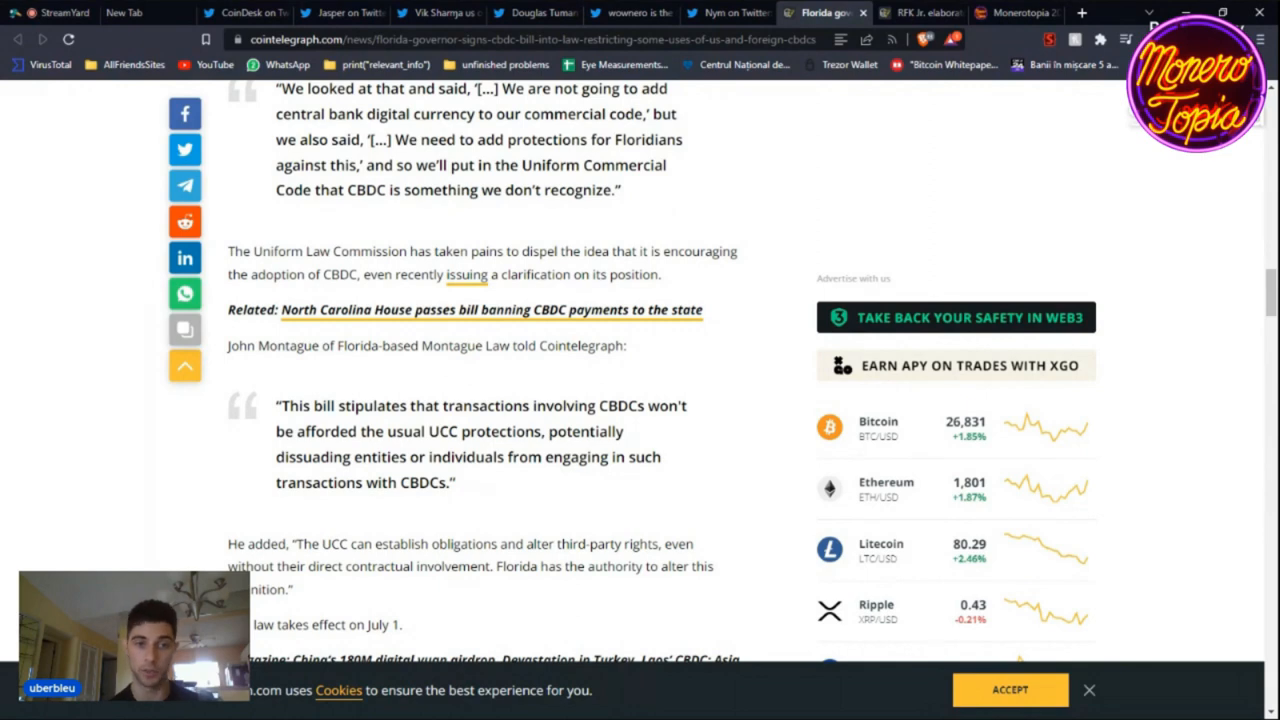
scroll(down, 3)
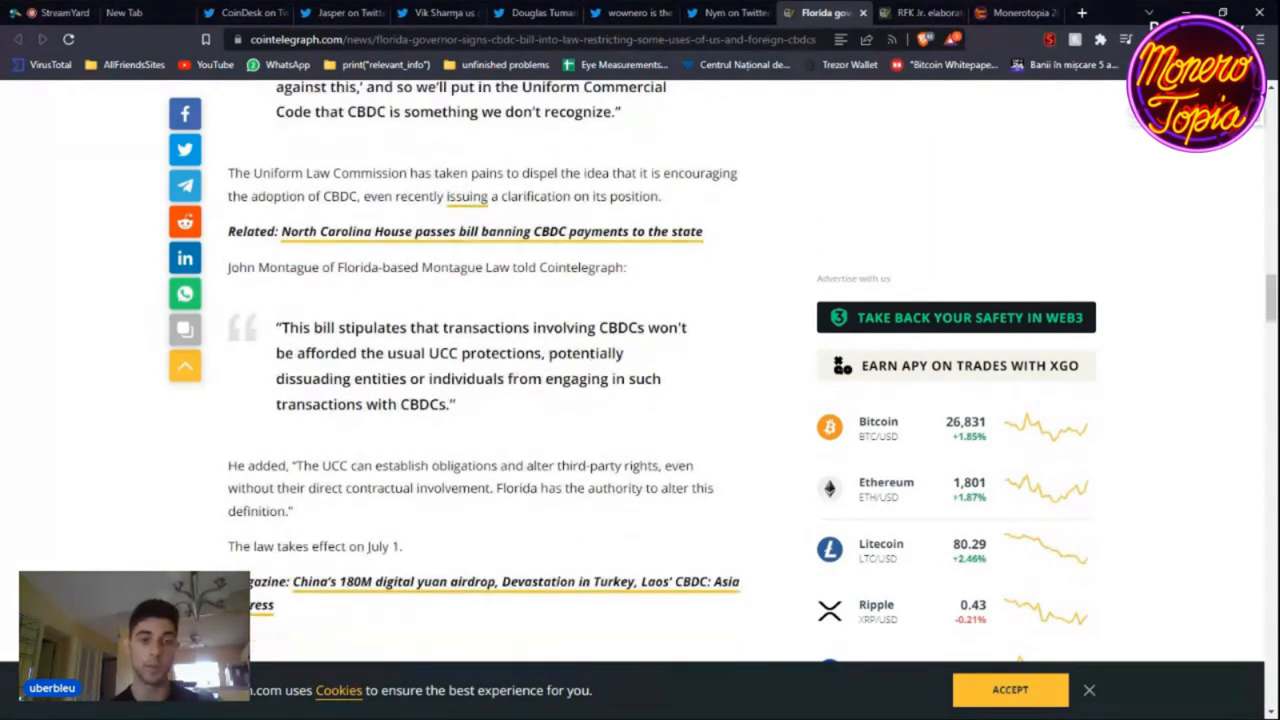
scroll(down, 3)
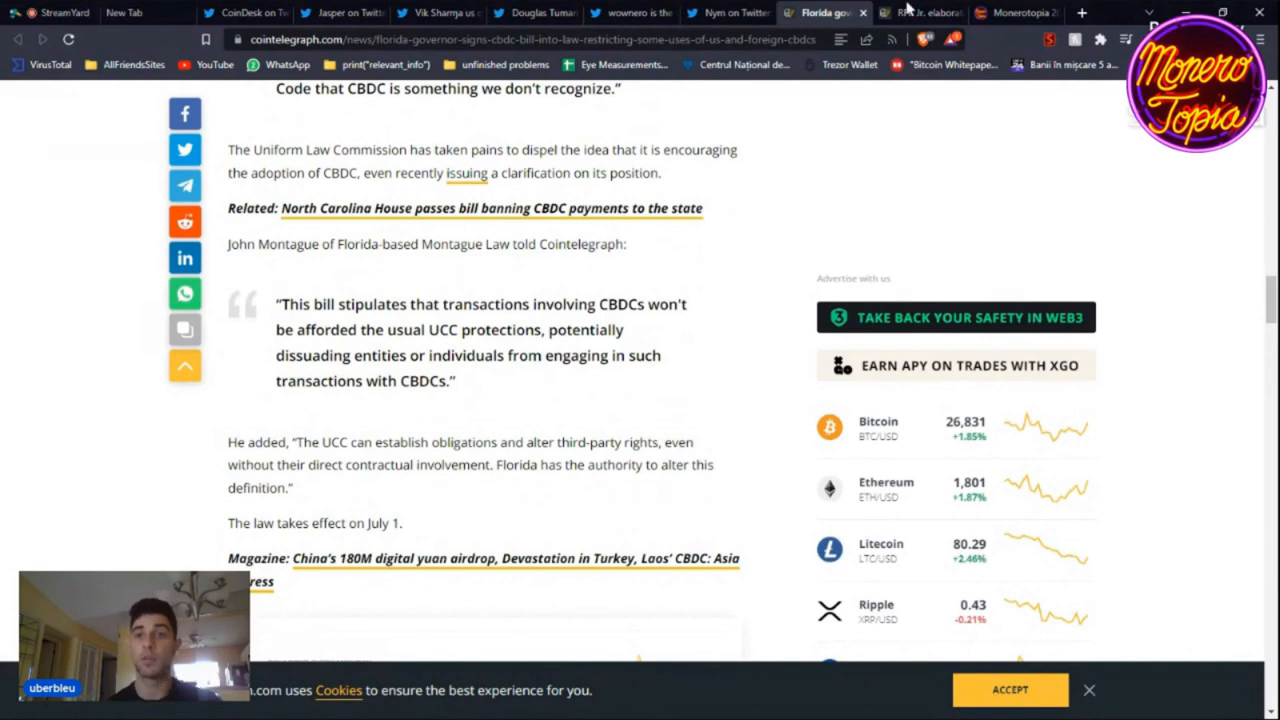
Step: Switch to the RFK Jr. CBDC privacy article and read down to Kennedy's frozen-bank-account quote
click(935, 12)
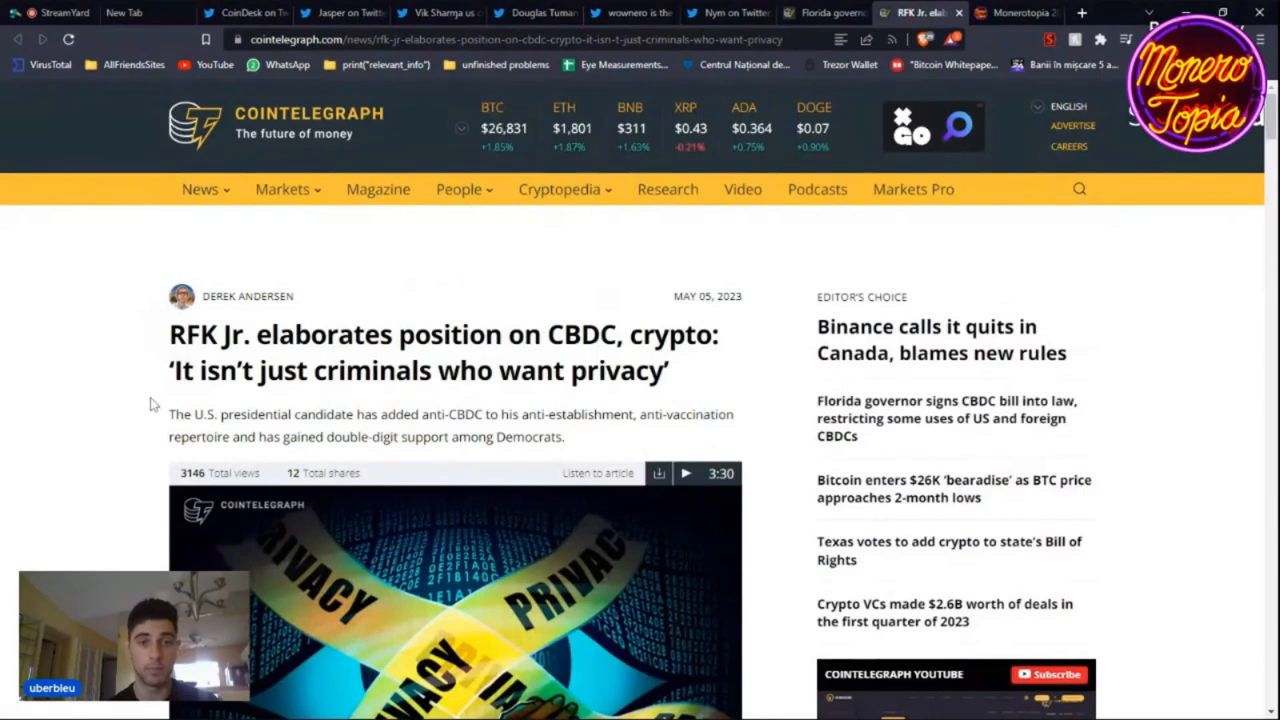
scroll(down, 3)
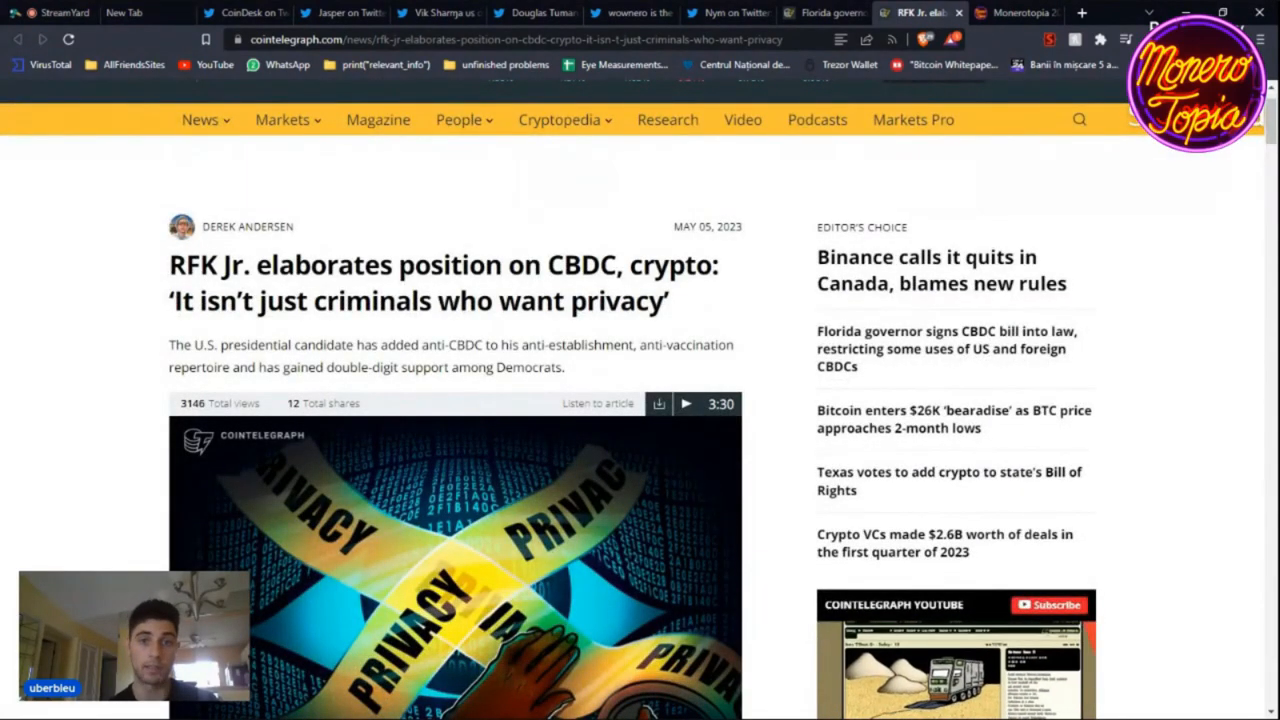
scroll(down, 3)
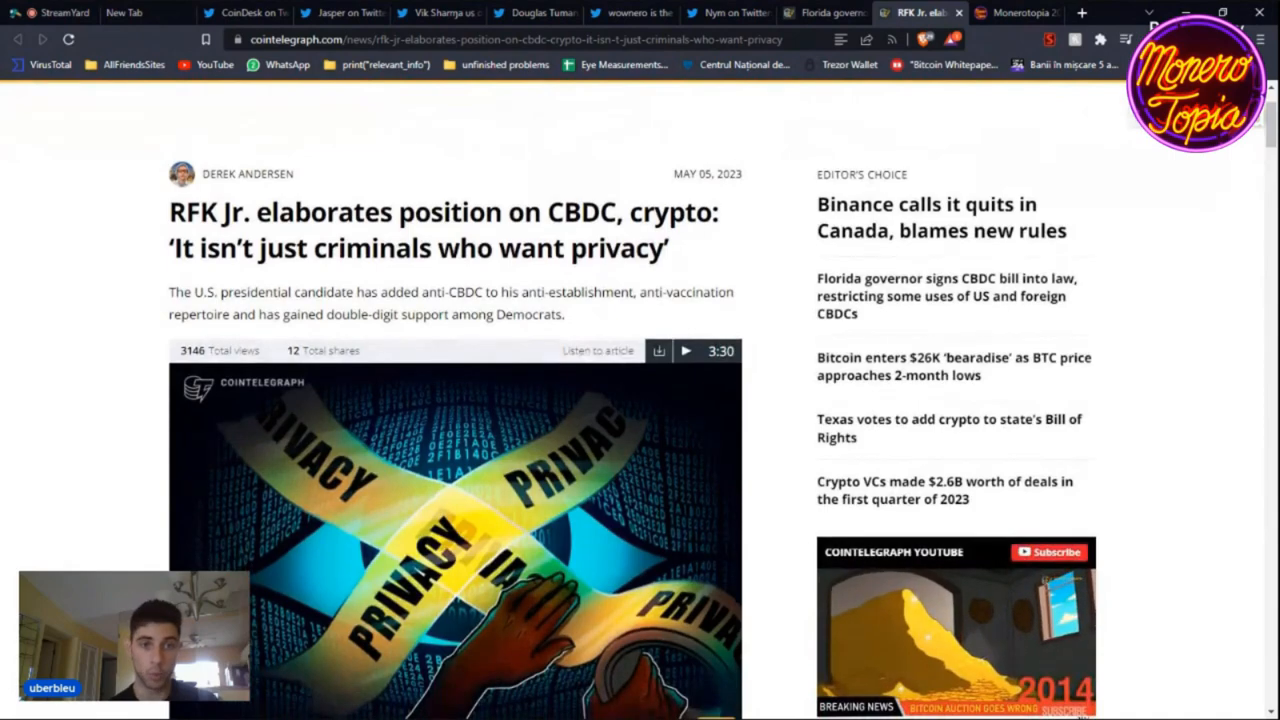
scroll(down, 3)
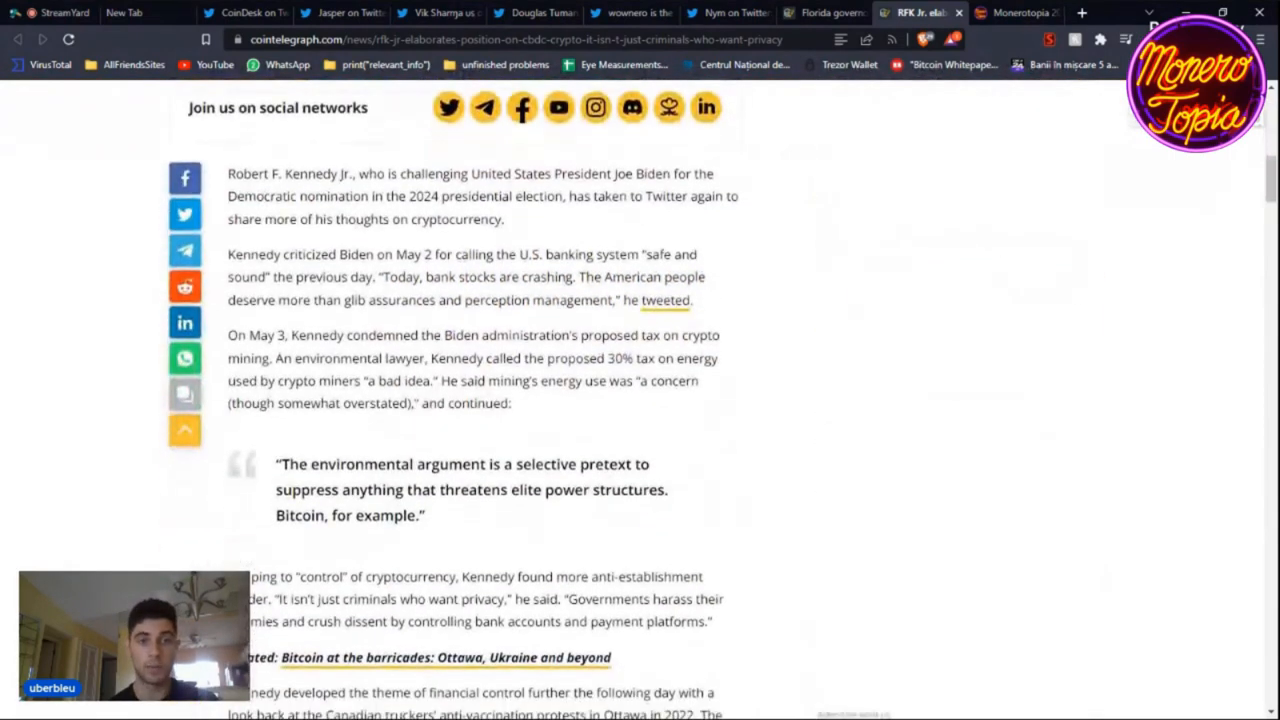
scroll(down, 3)
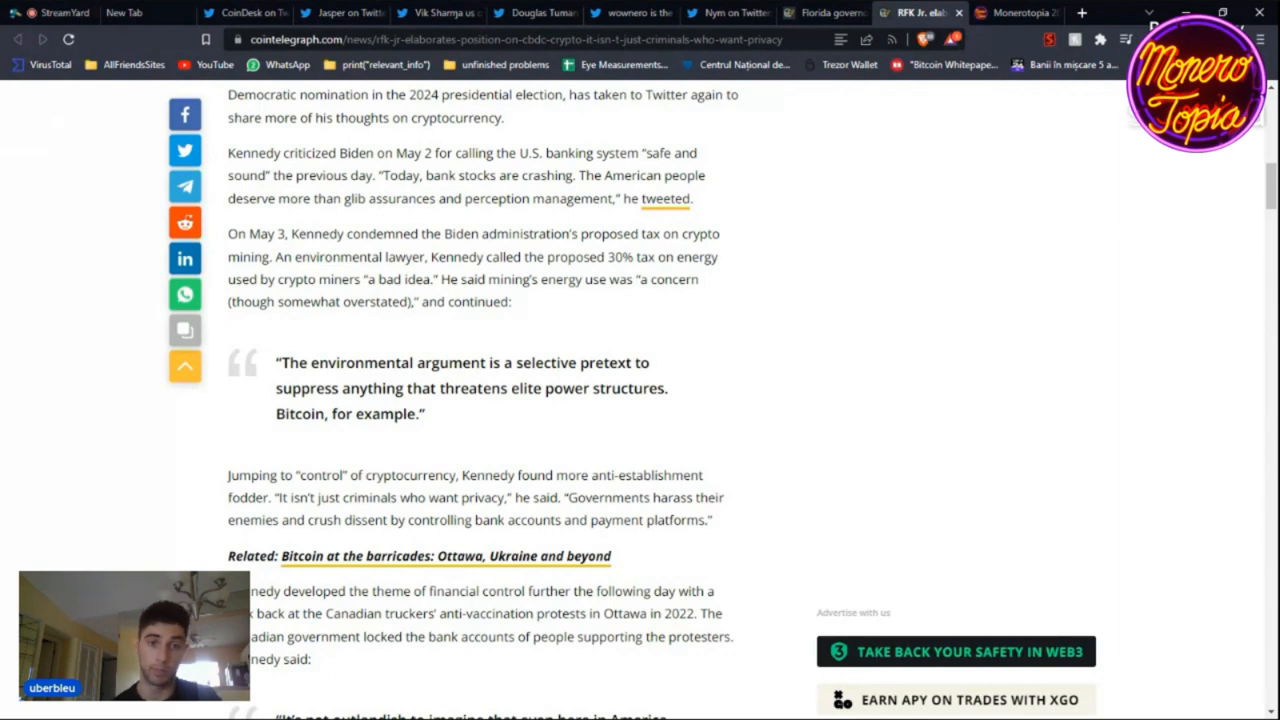
scroll(down, 3)
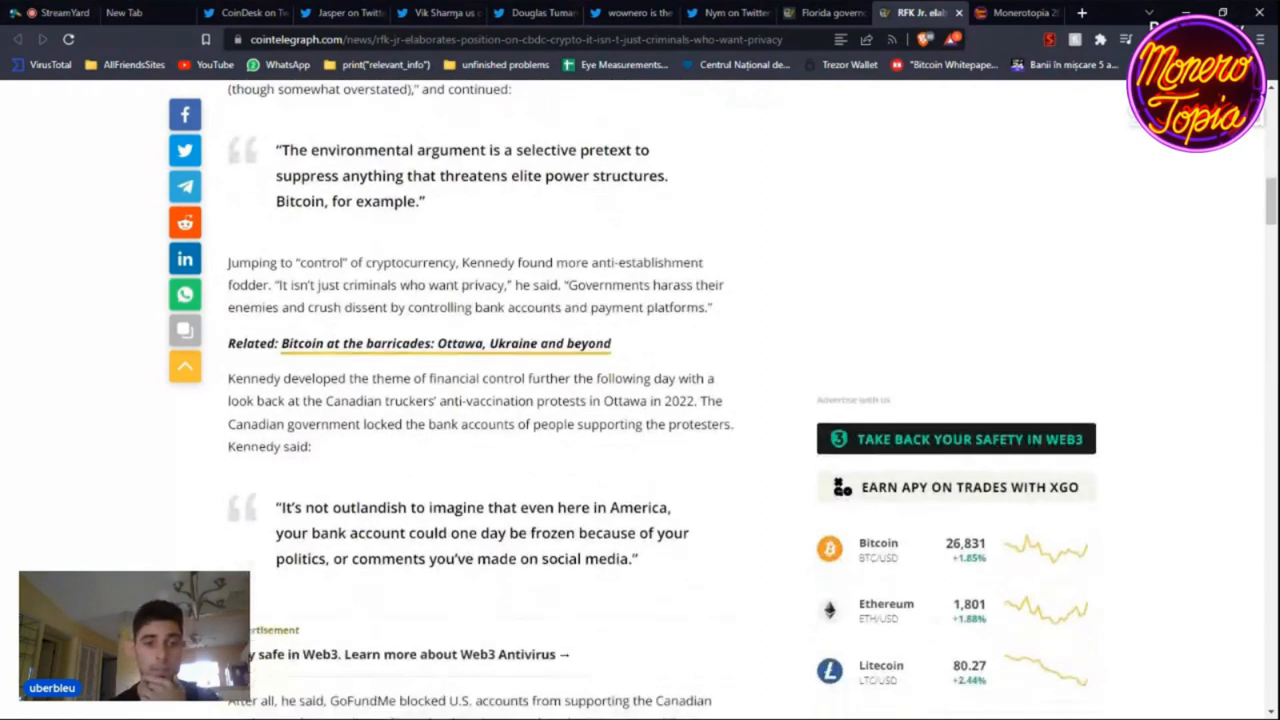
Step: Read on through the GoFundMe and PayPal examples, then return to the article's headline
scroll(down, 3)
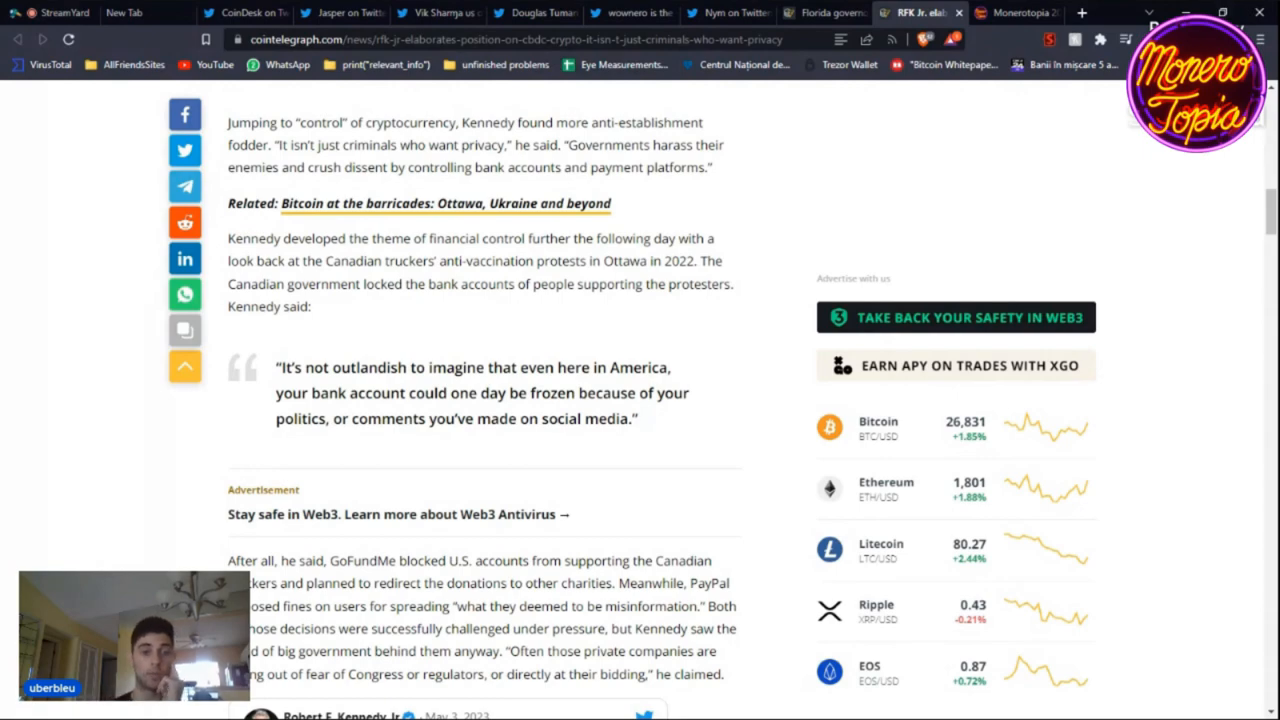
scroll(up, 3)
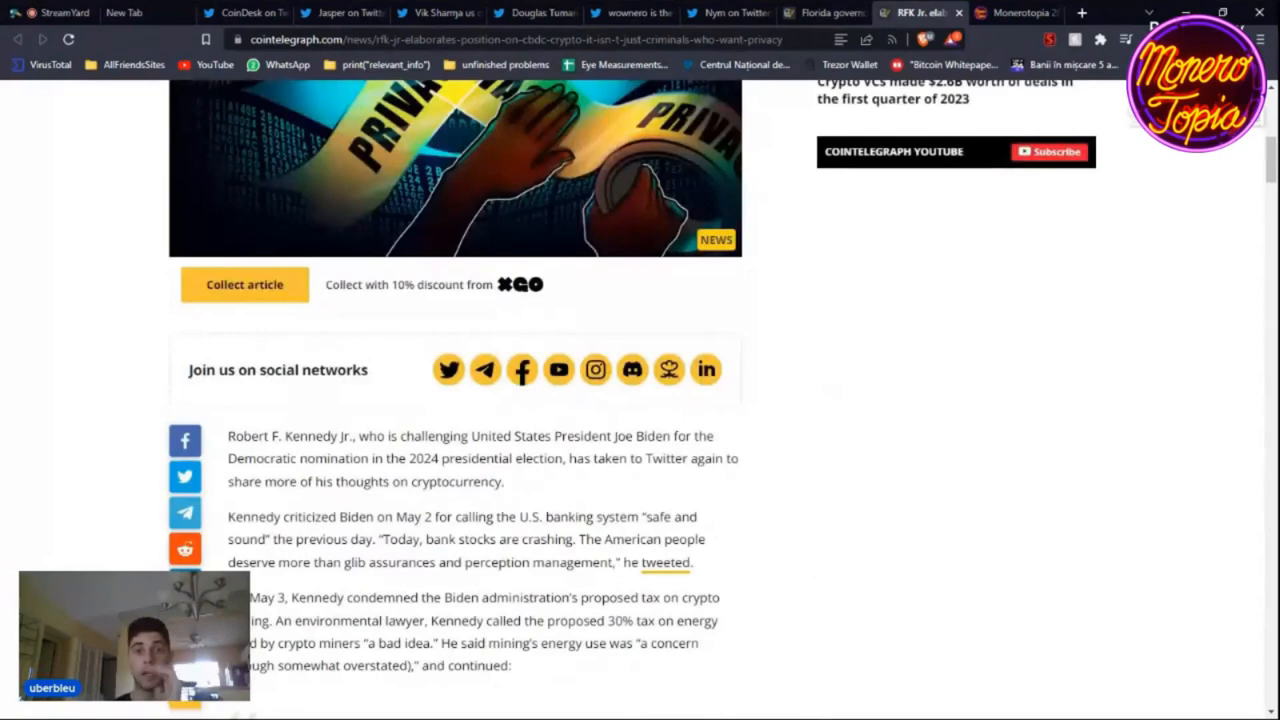
scroll(up, 3)
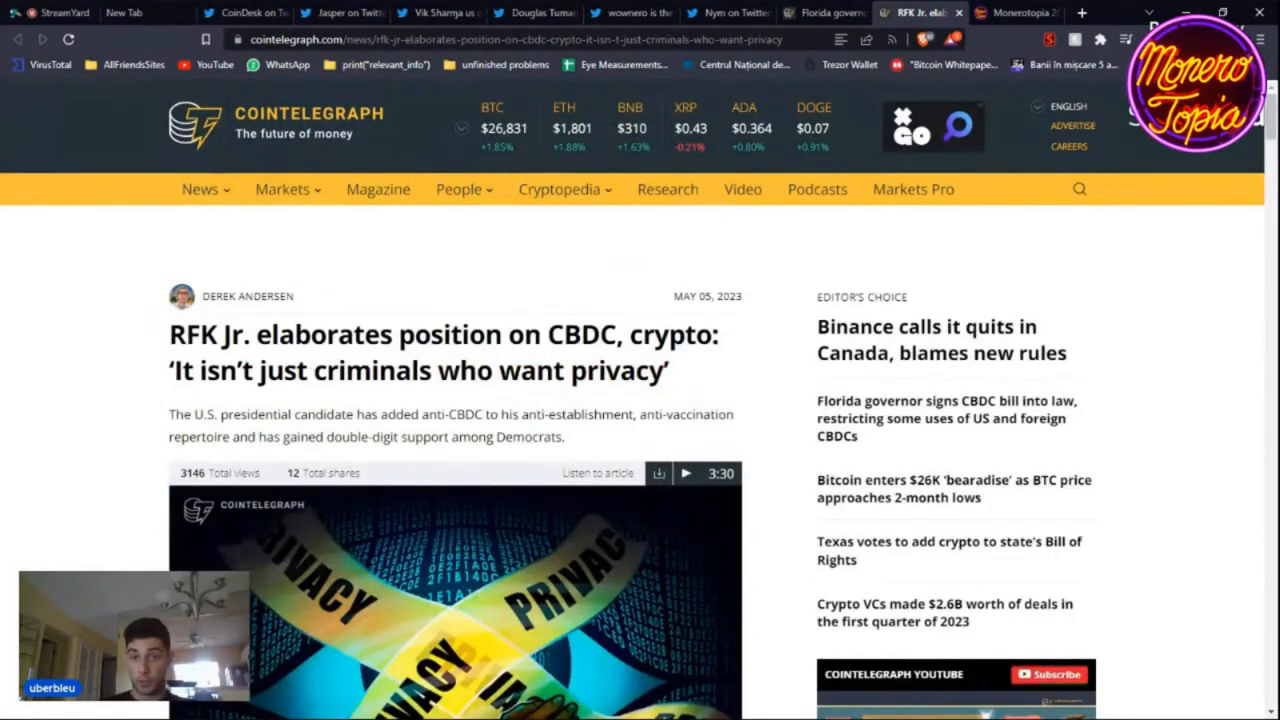